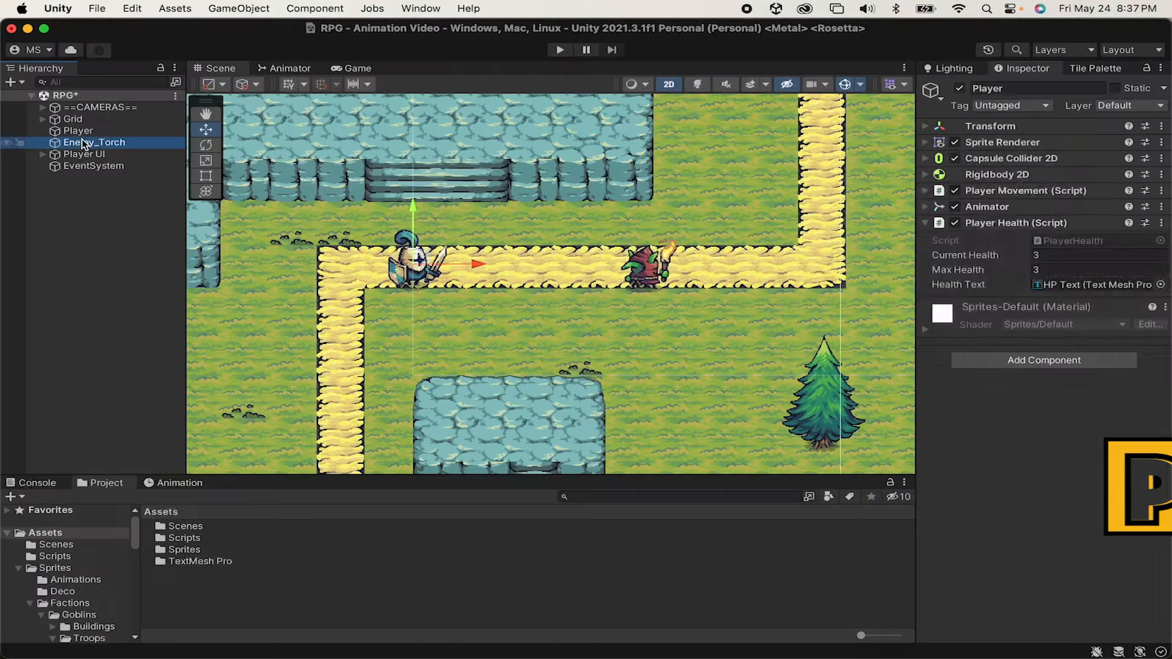
Select Enemy_Torch to review its Enemy_Combat (damage 1) and Animator components.
click(94, 142)
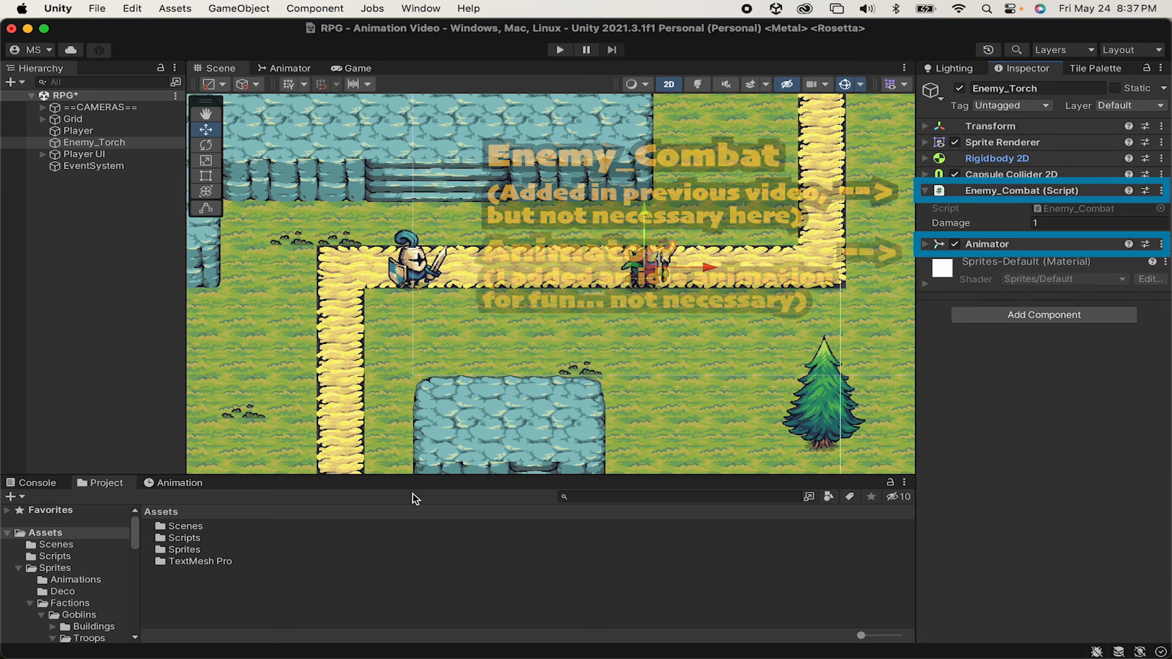
Create a new C# script named Enemy_Movement in Assets/Scripts and load it in the editor.
click(55, 556)
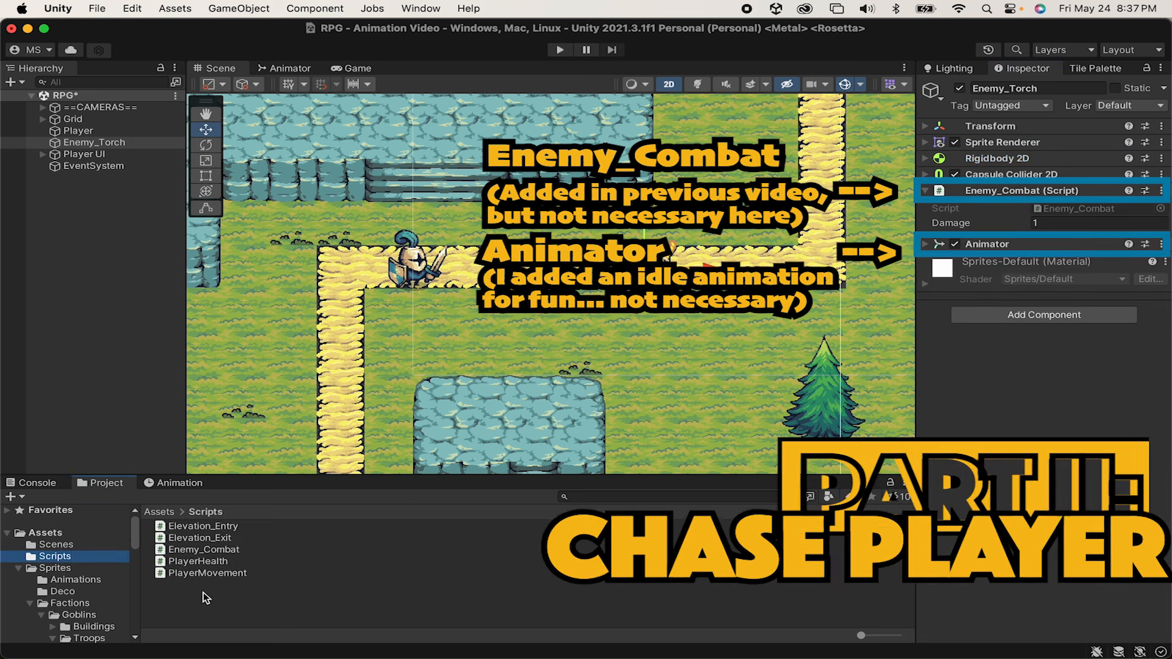
right_click(204, 599)
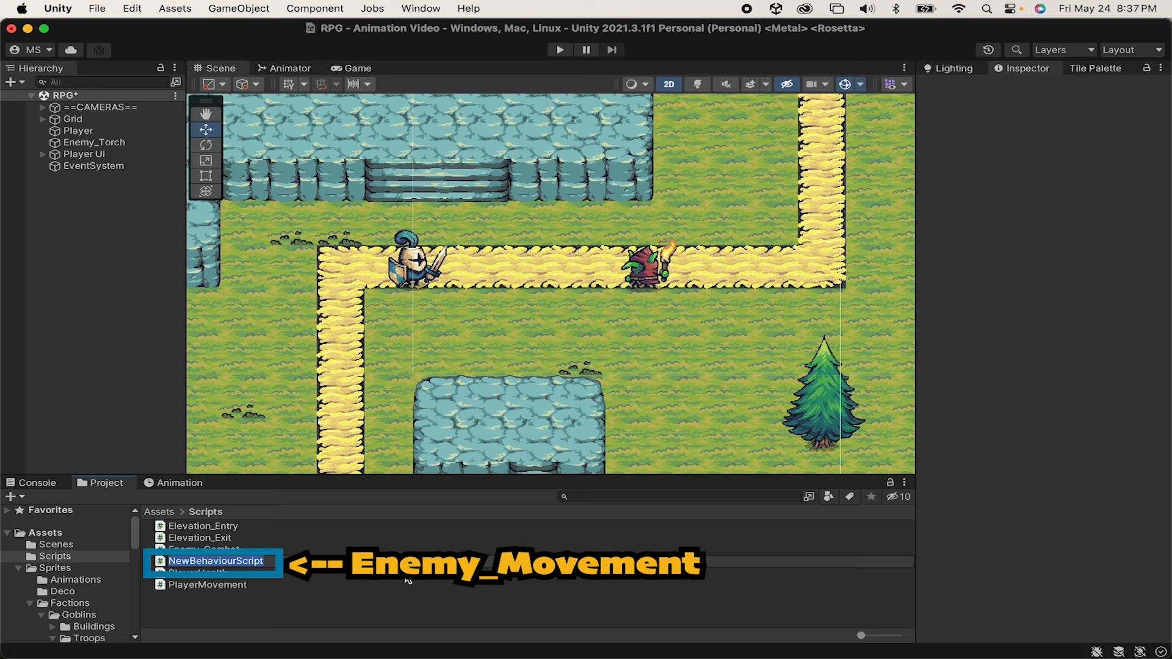
text(Enemy_)
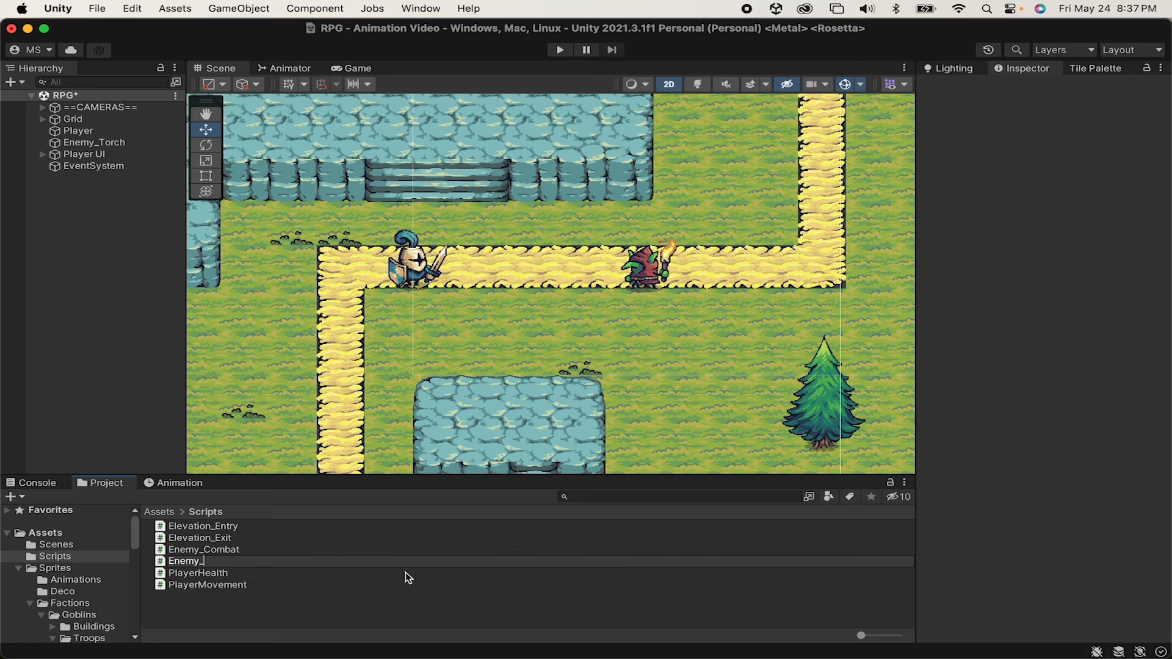
double_click(180, 561)
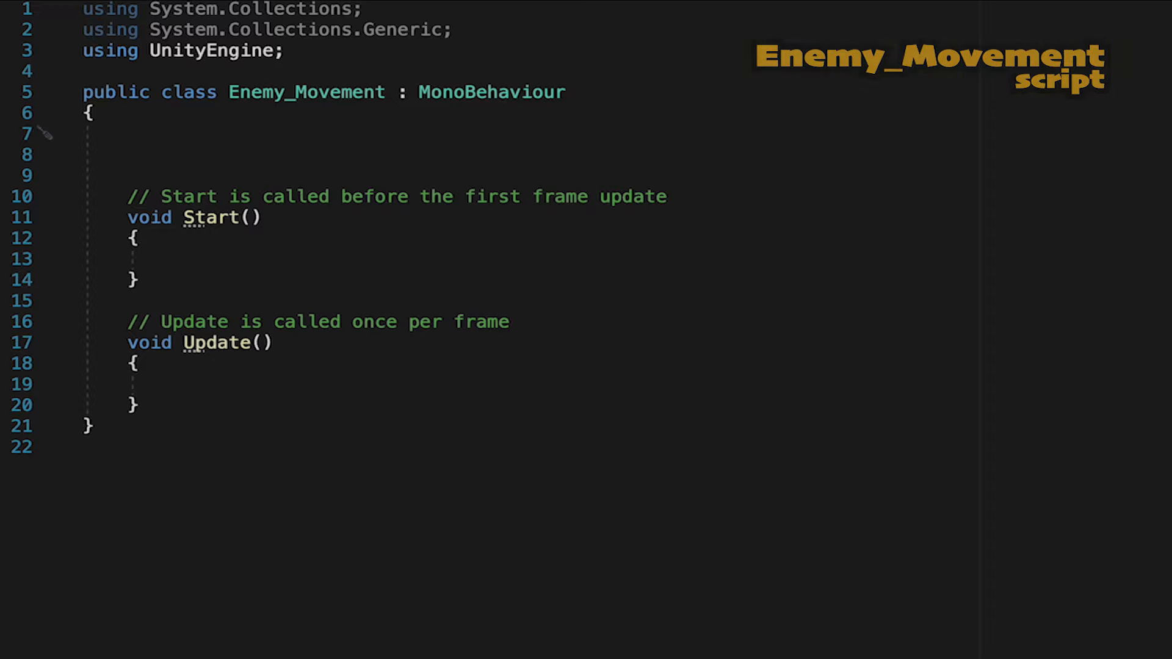
Declare a public Rigidbody2D field named rb in Enemy_Movement.
text(public)
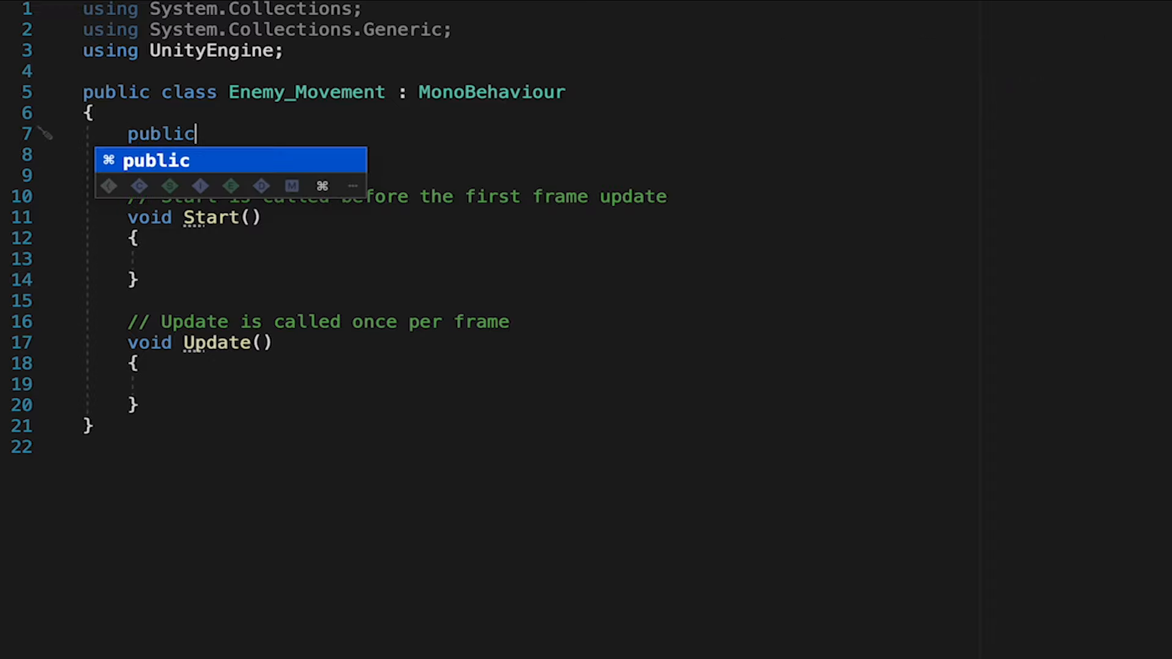
text(Rigidbody2D rb;)
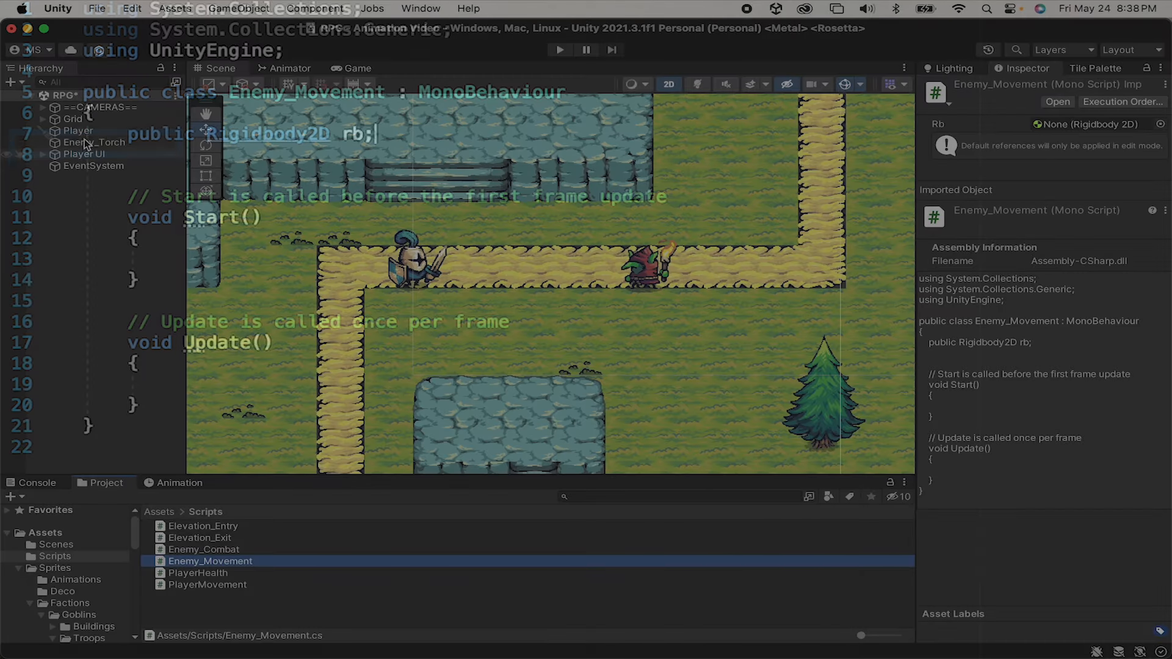
Attach the Enemy_Movement script to the Enemy_Torch goblin as a new component.
click(95, 142)
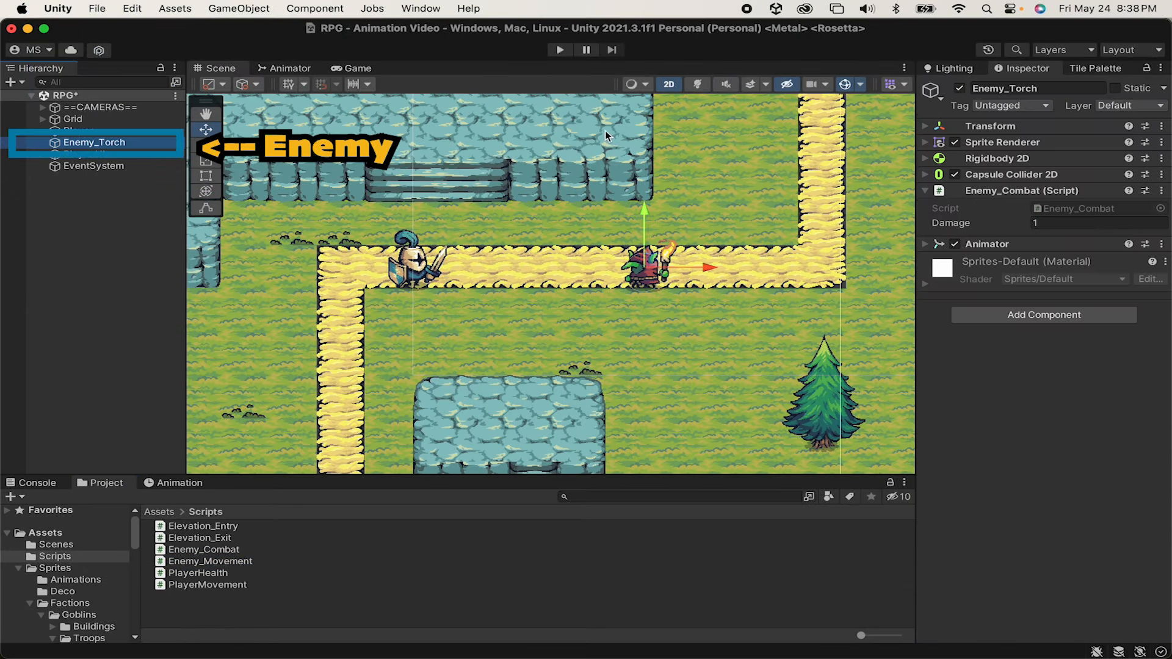
click(1044, 315)
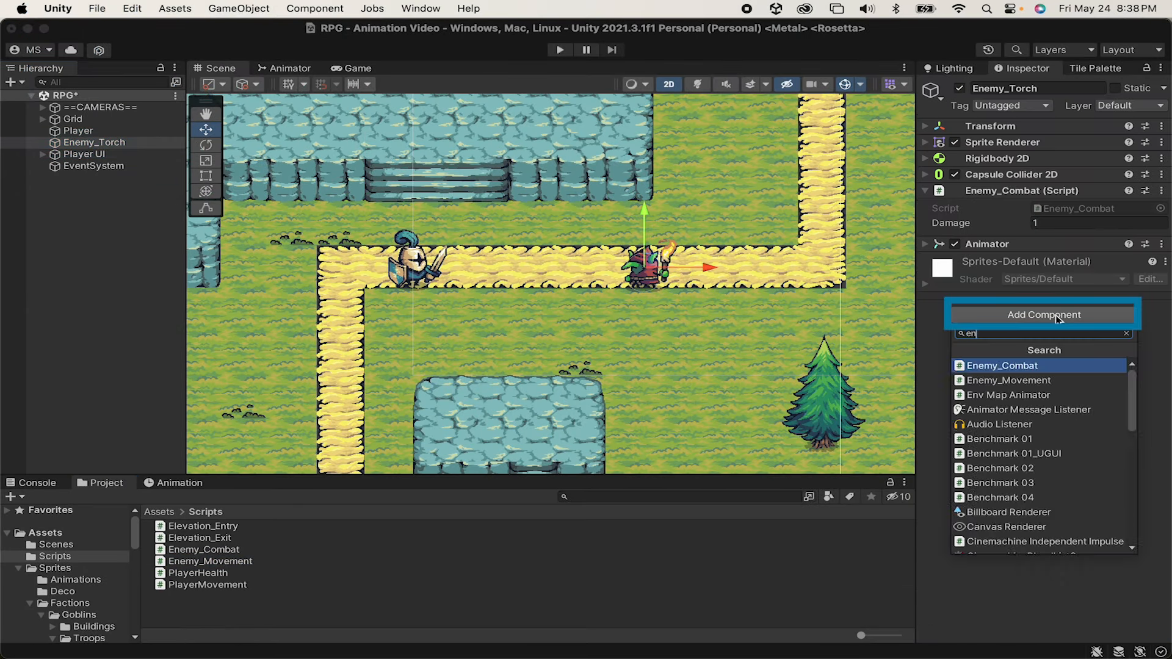
click(1009, 380)
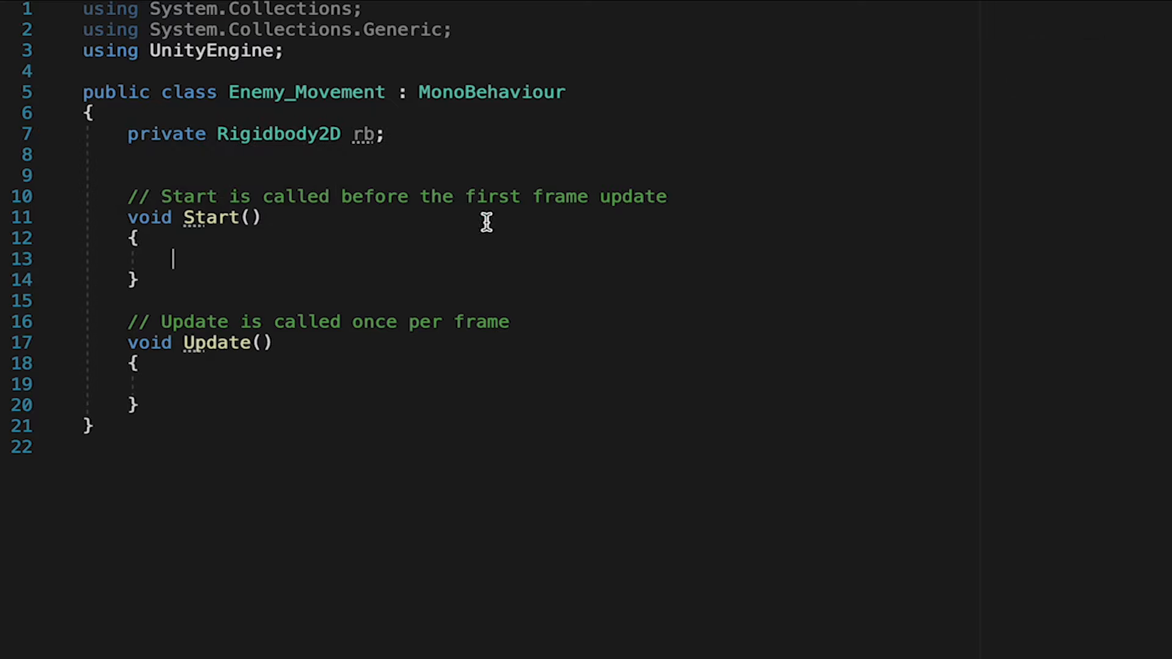
In Start, assign rb = GetComponent<Rigidbody2D>(); to grab the enemy's own rigidbody.
text(rb)
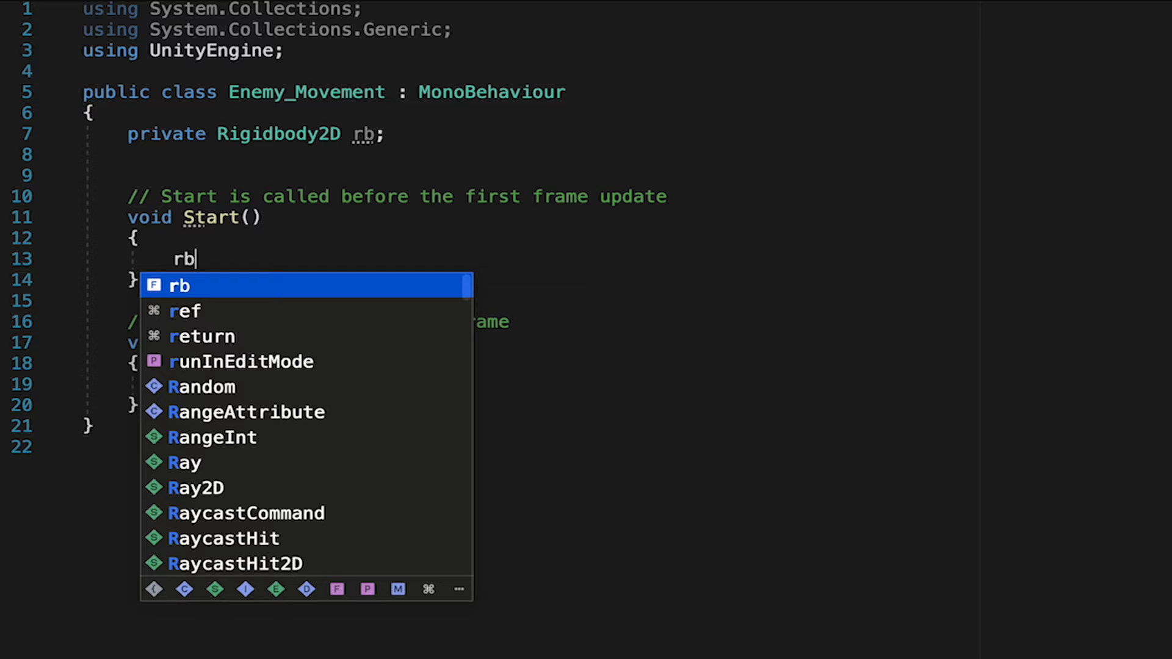
text(=)
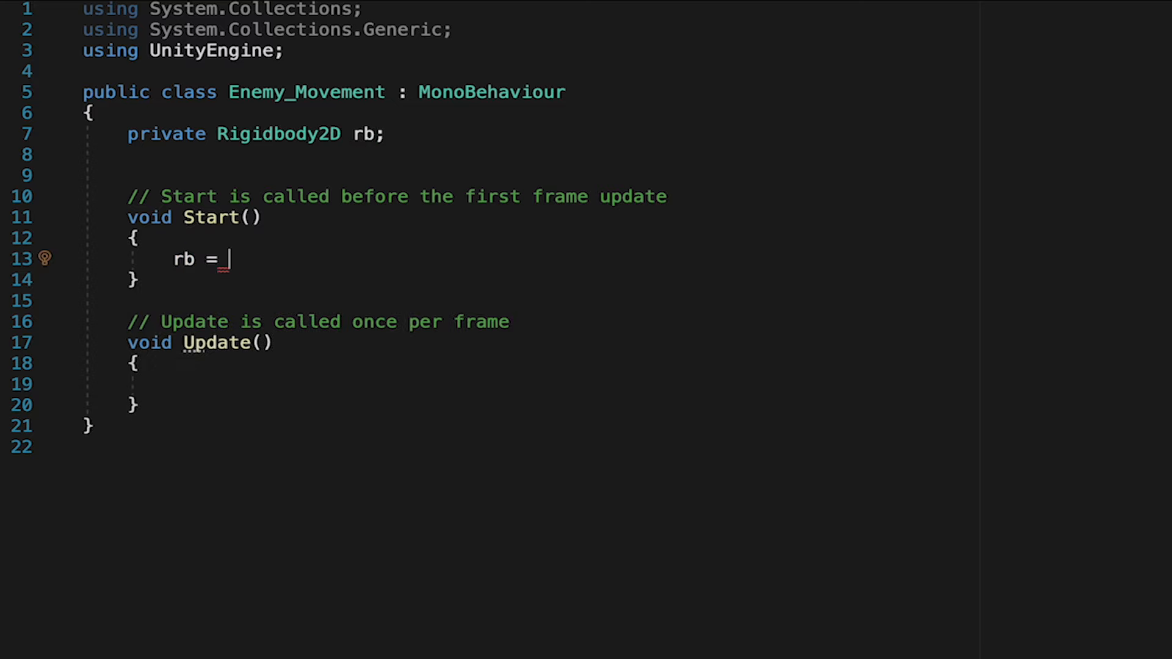
text(GetComponent)
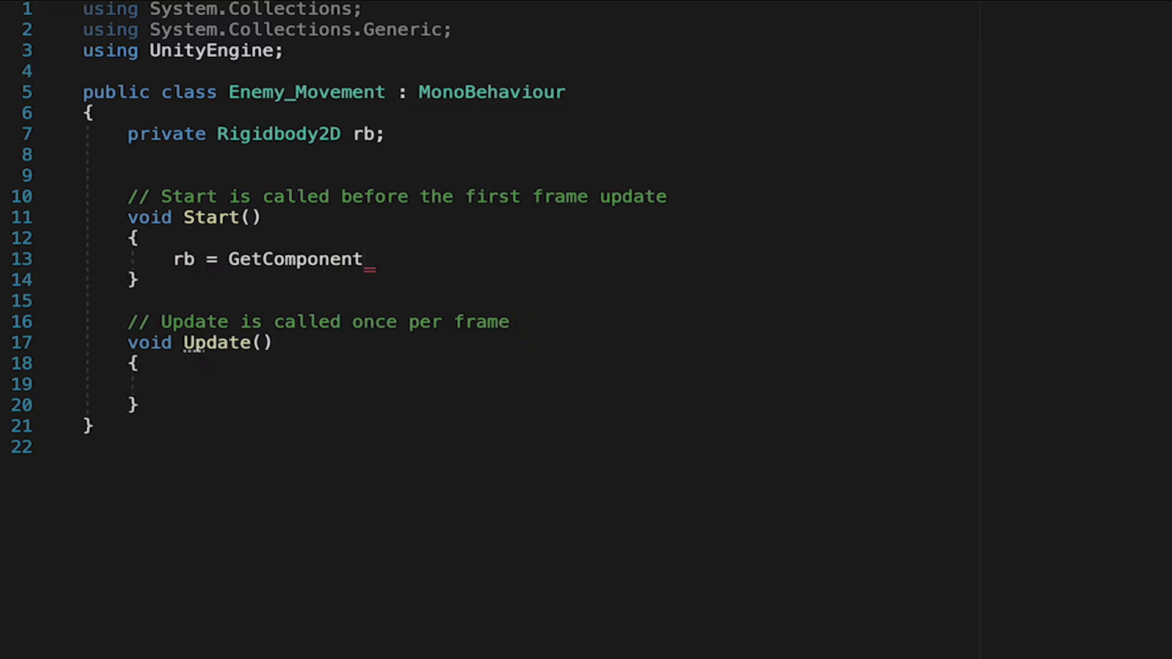
text(<Rig>)
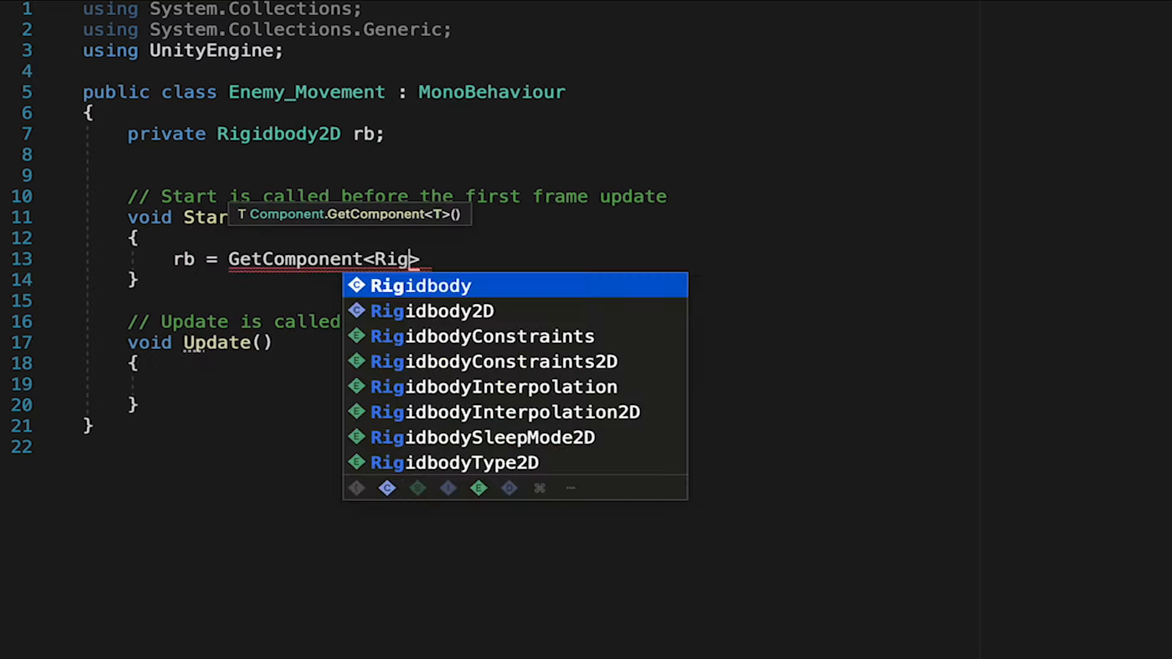
click(431, 312)
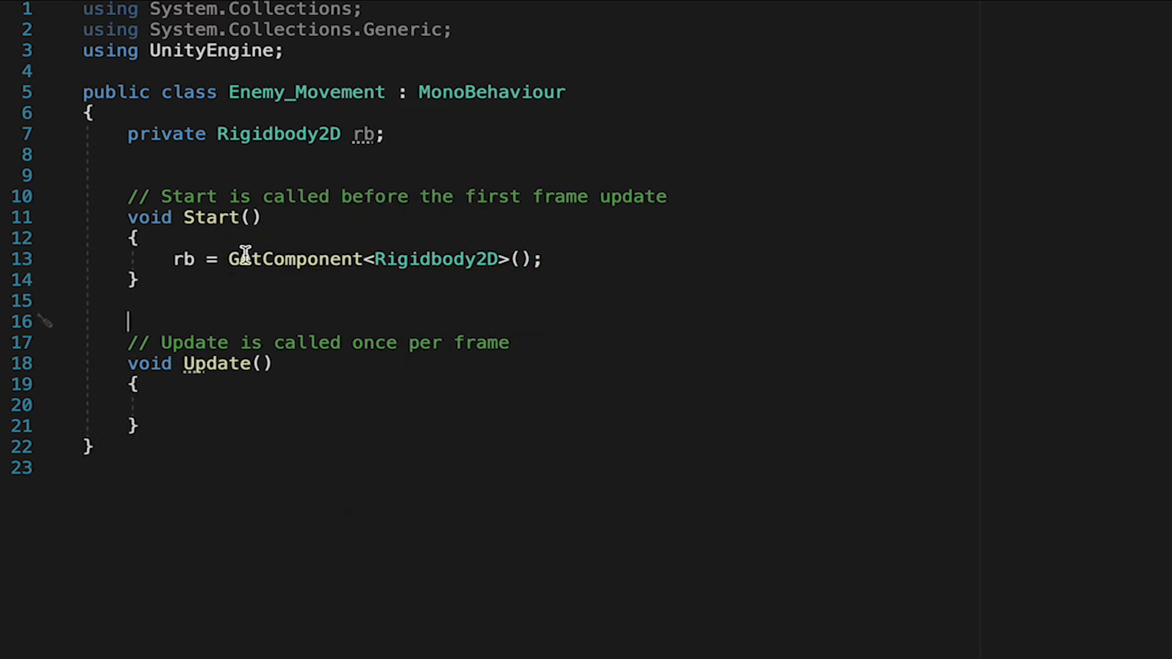
mouse_move(537, 306)
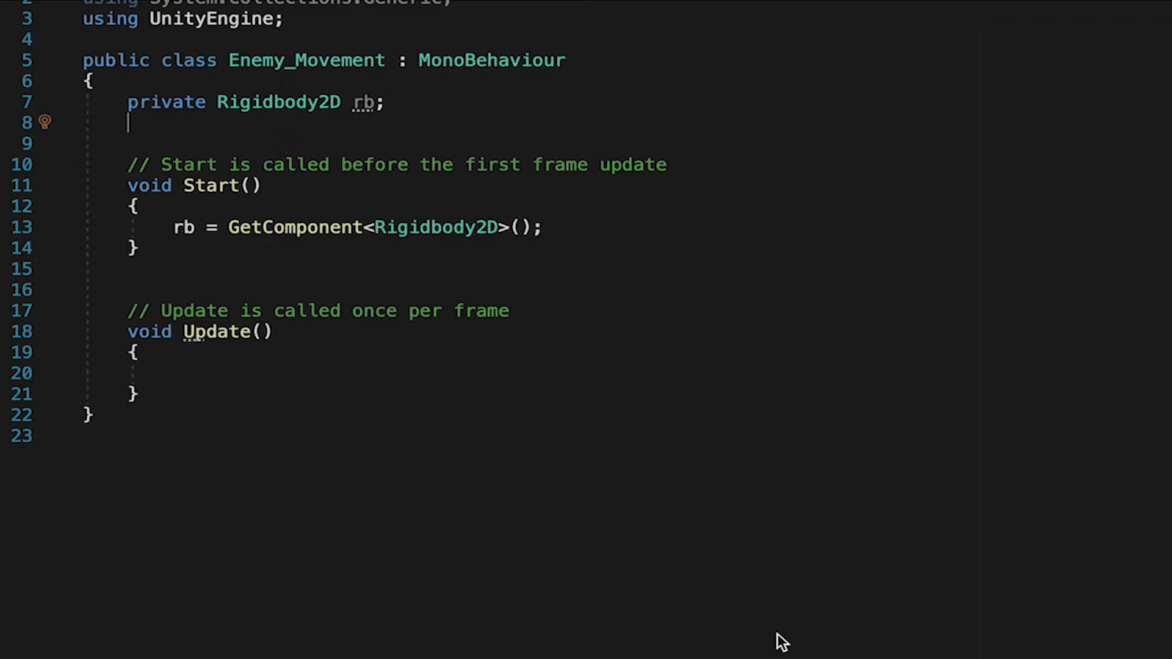
Declare public Transform player and compute Vector2 direction = player.position - transform.position in Update.
text(public T)
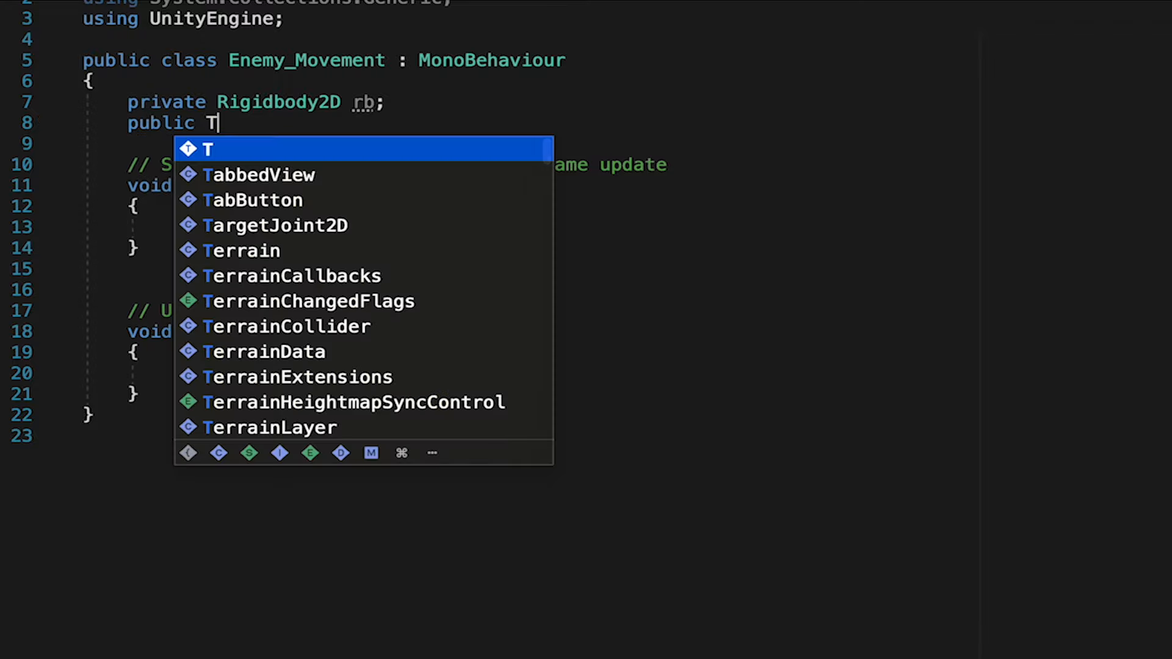
text(ransform player;)
click(339, 226)
text(rb = GetComponent<Rigidbody2D>();)
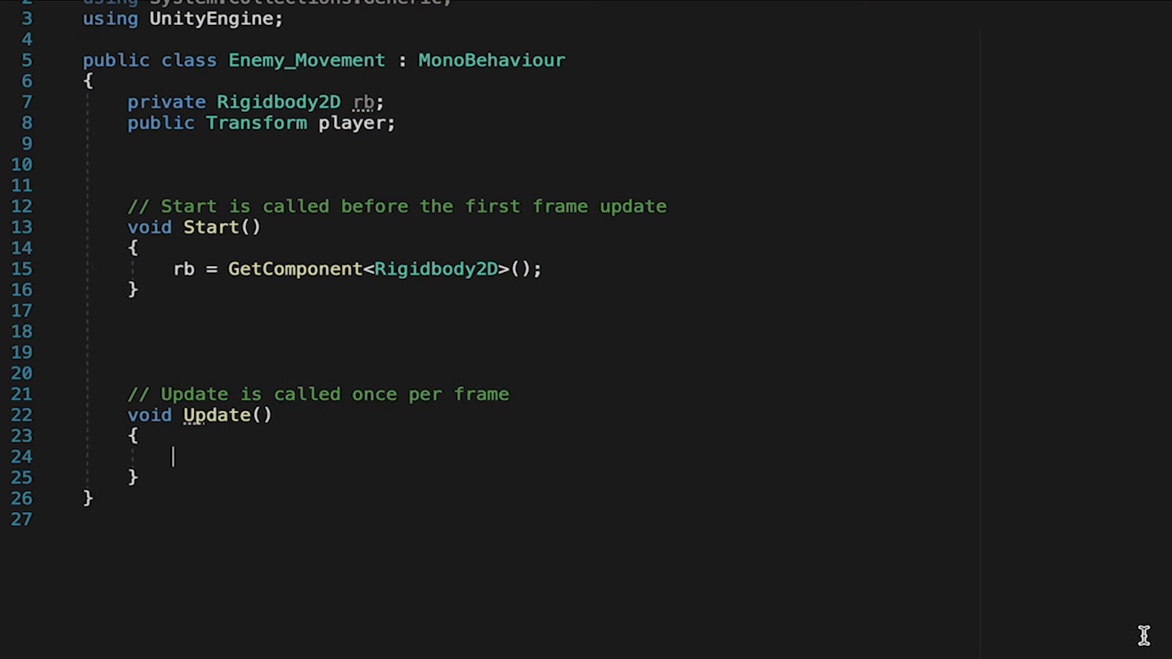
text(Vector2)
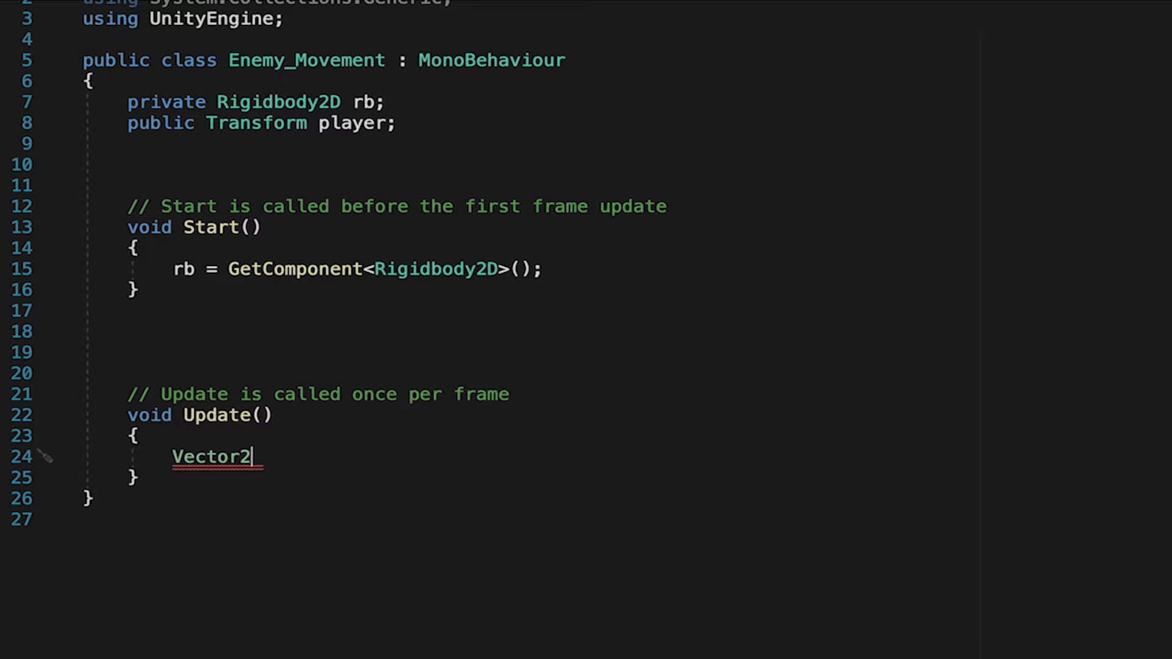
text(direction =)
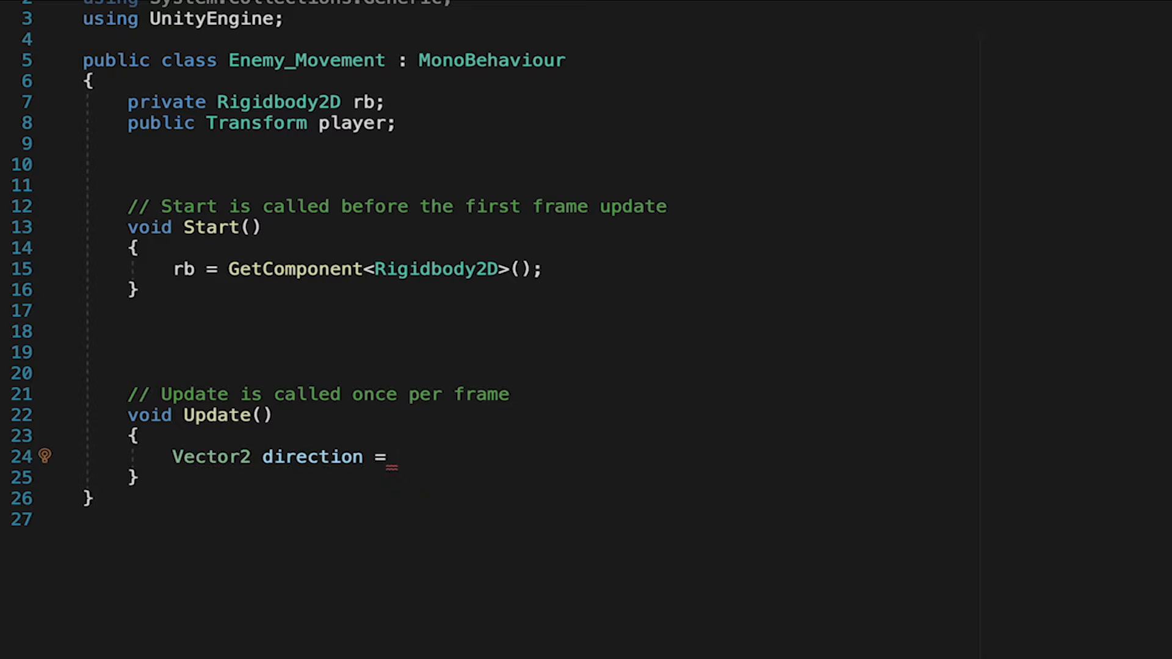
text(player.position -)
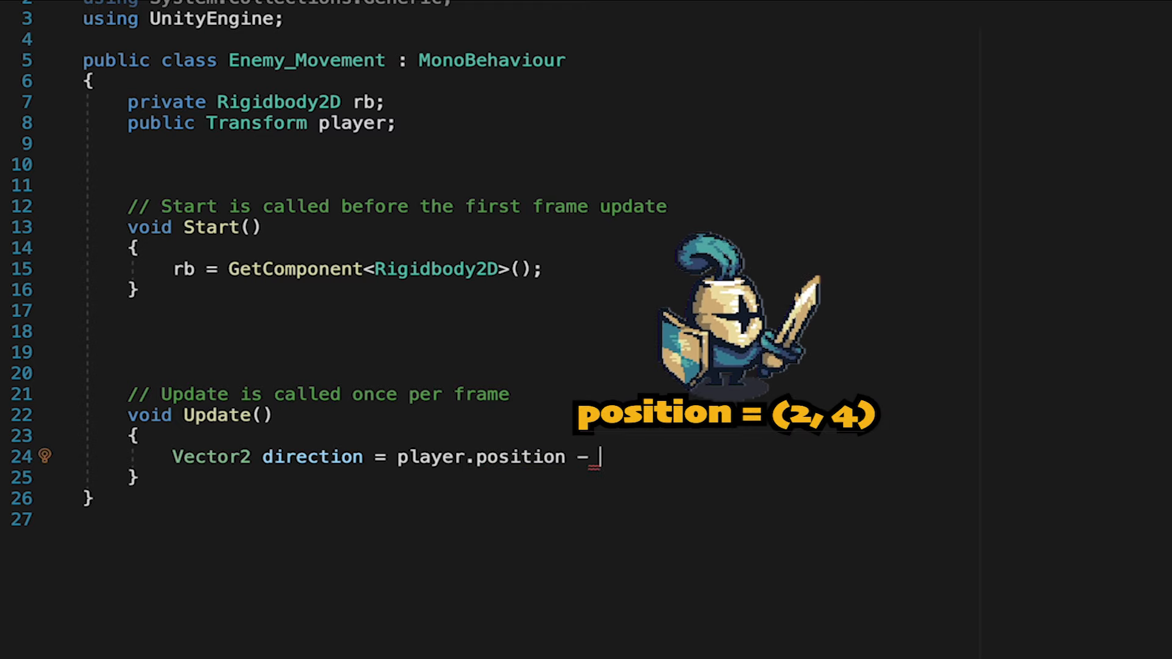
text(transform.position;)
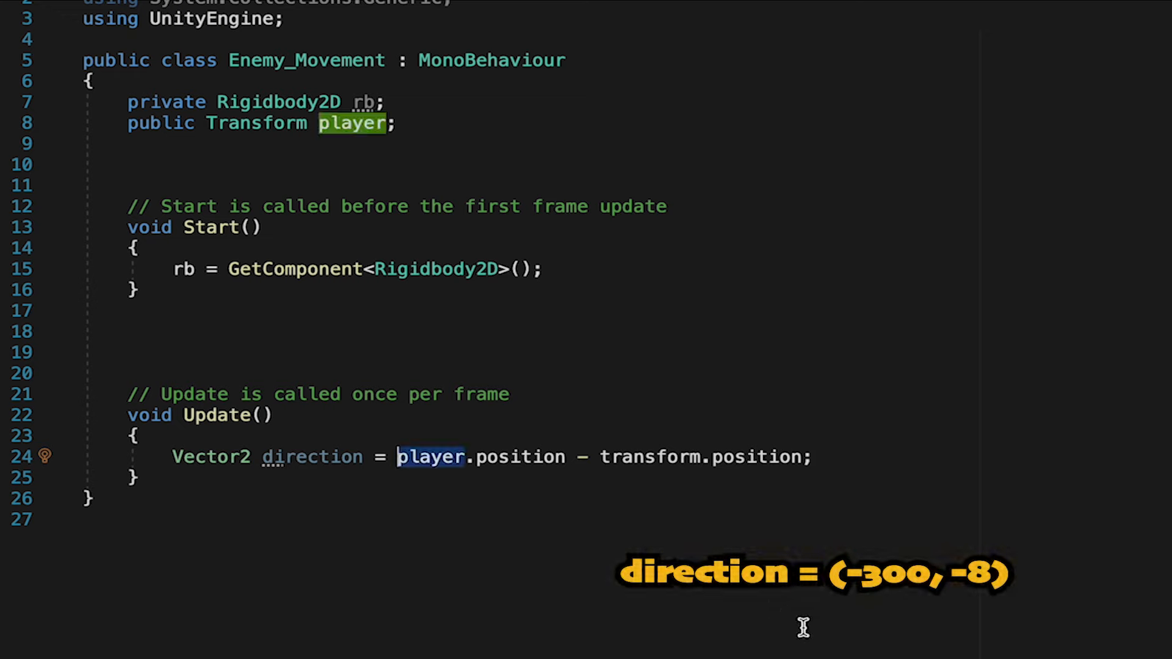
Wrap the direction subtraction in parentheses and normalize it.
text(()
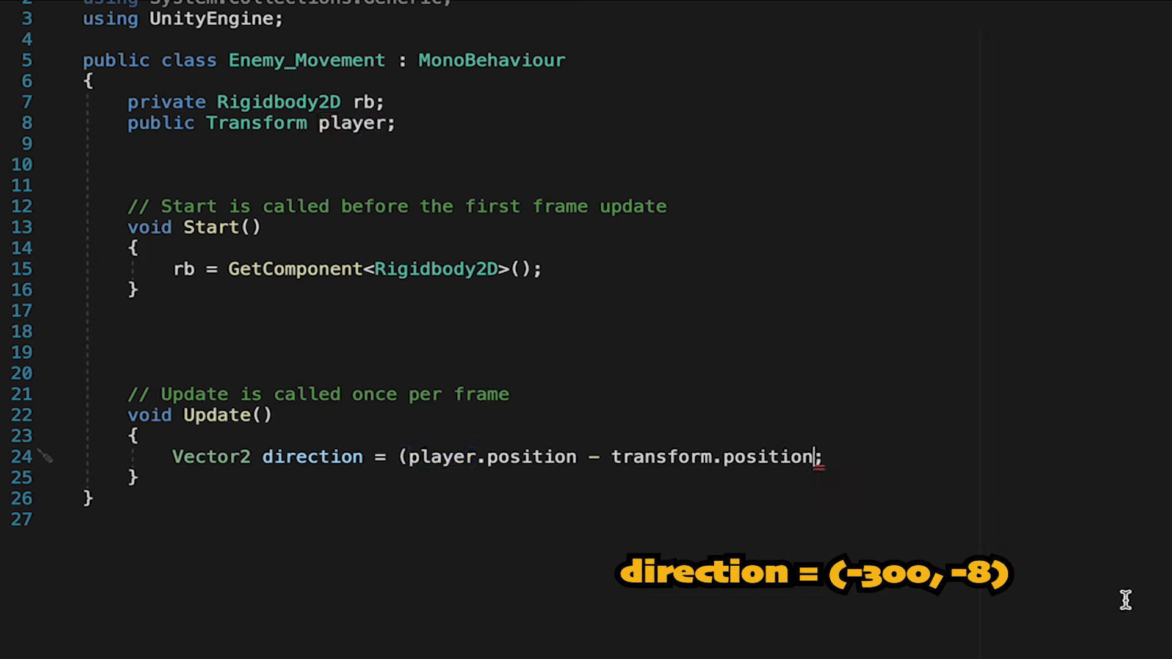
text(.normalized)
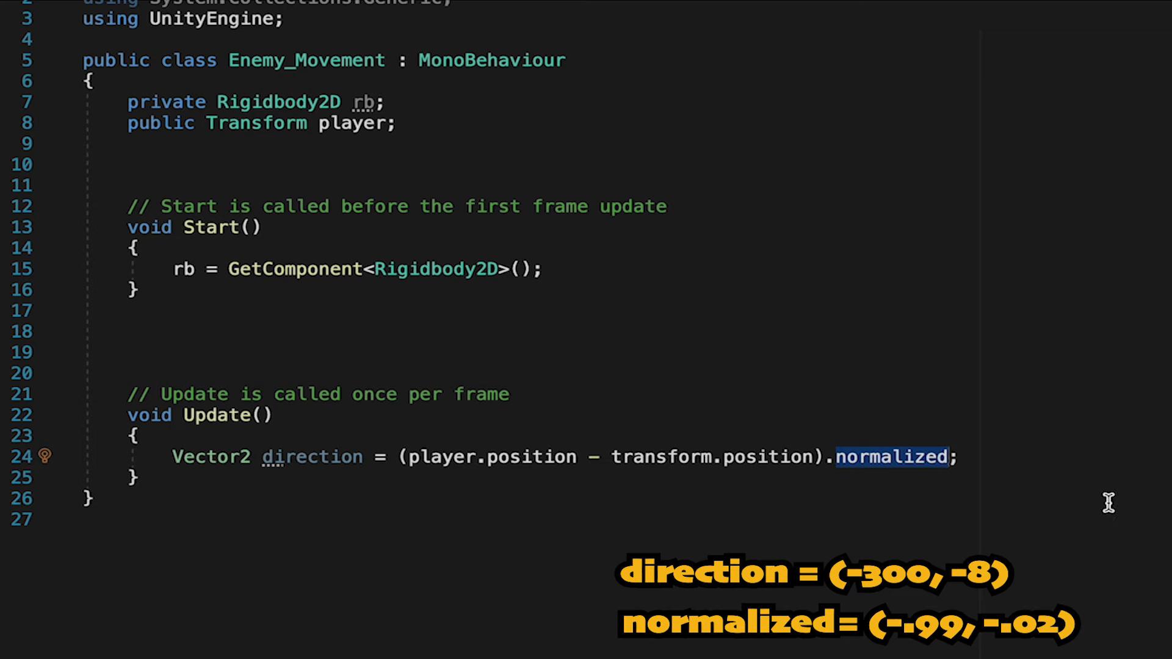
mouse_move(939, 477)
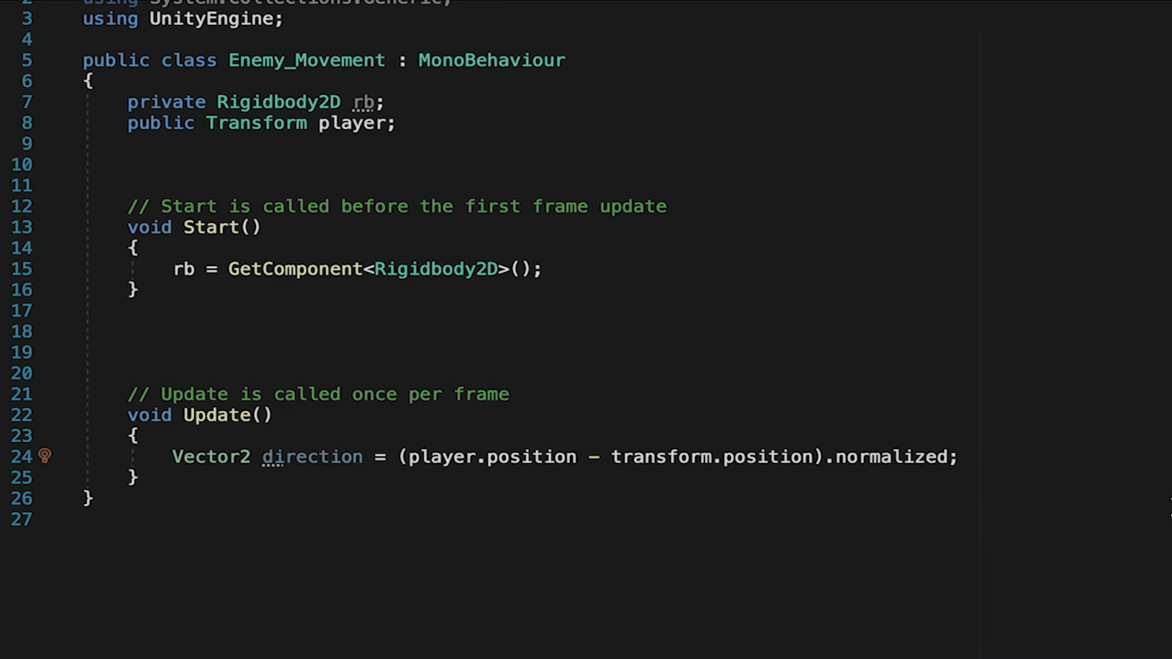
Set rb.velocity = direction * speed using a new public float speed field.
key(Enter)
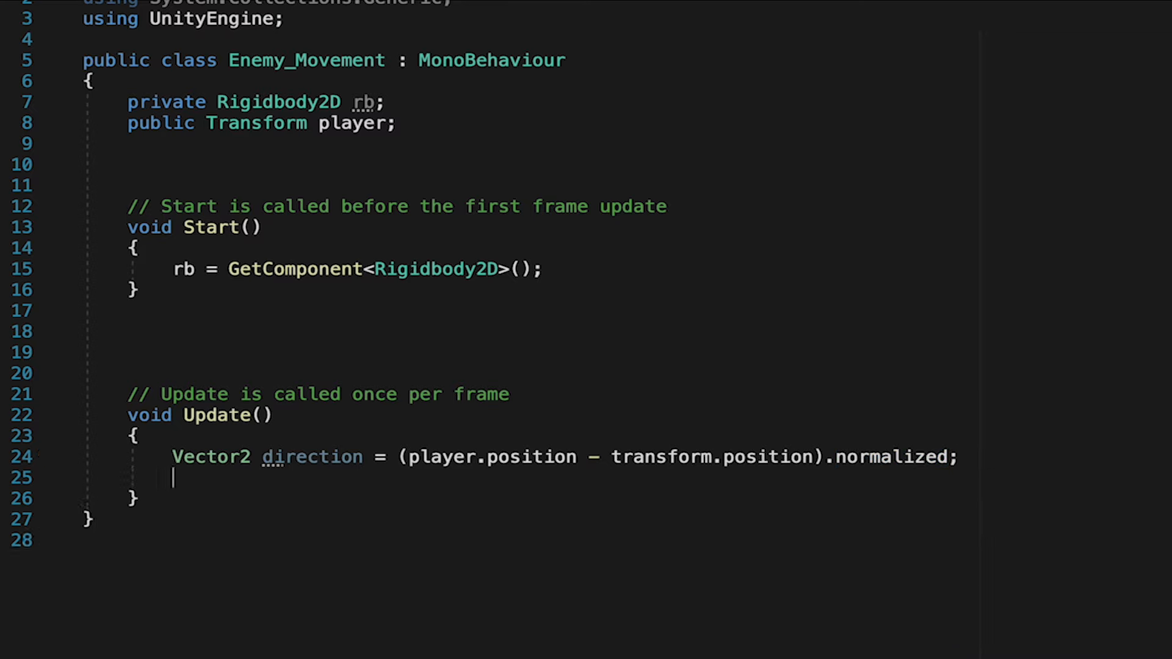
text(rb.velocity = direction;)
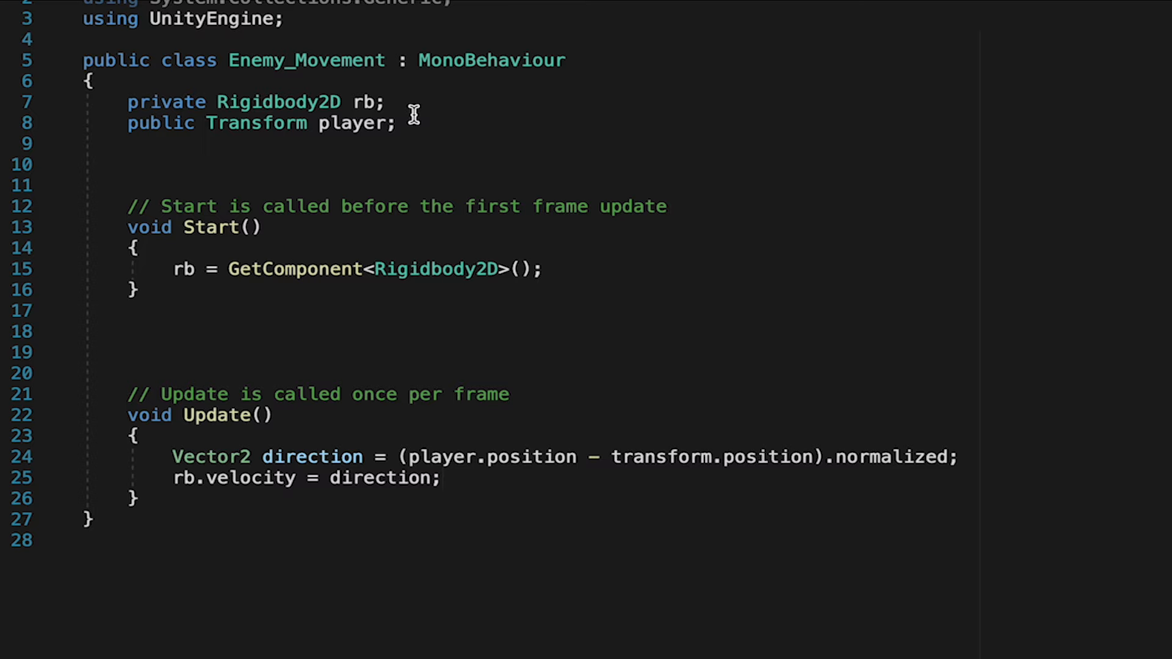
key(Enter)
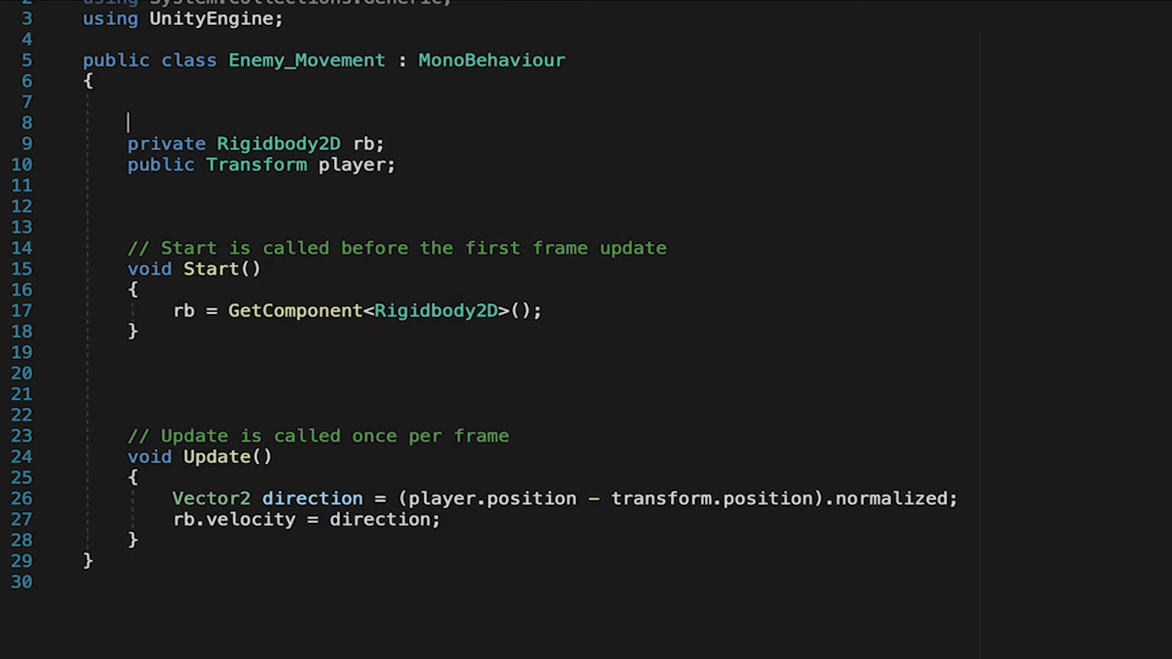
text(public)
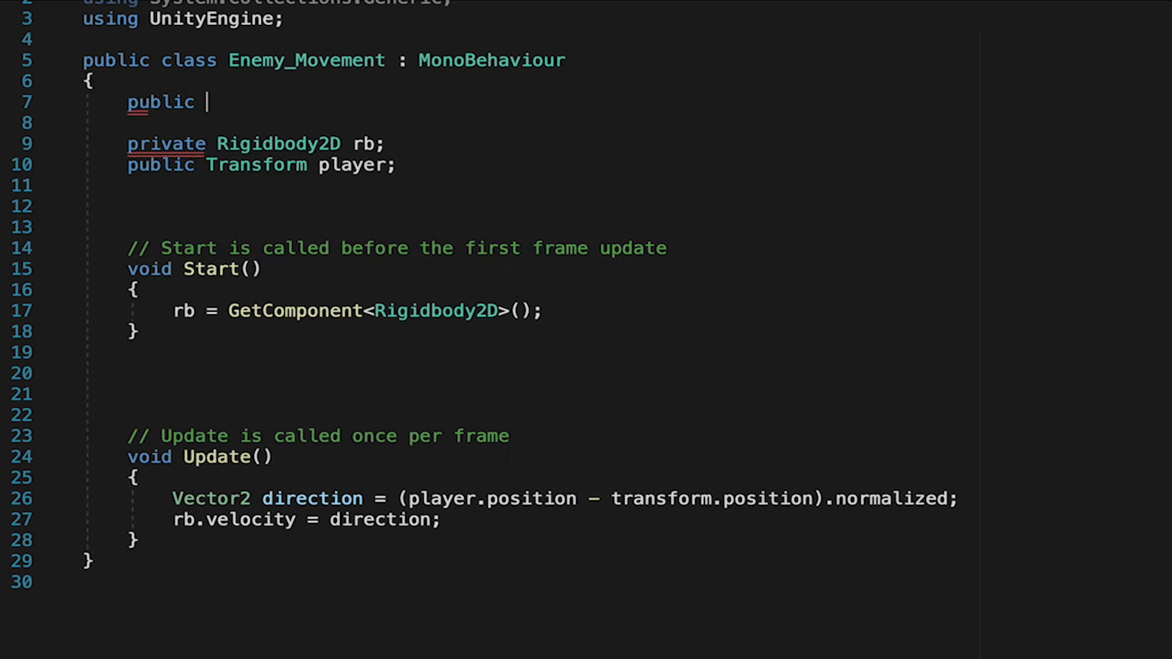
text(float speed;)
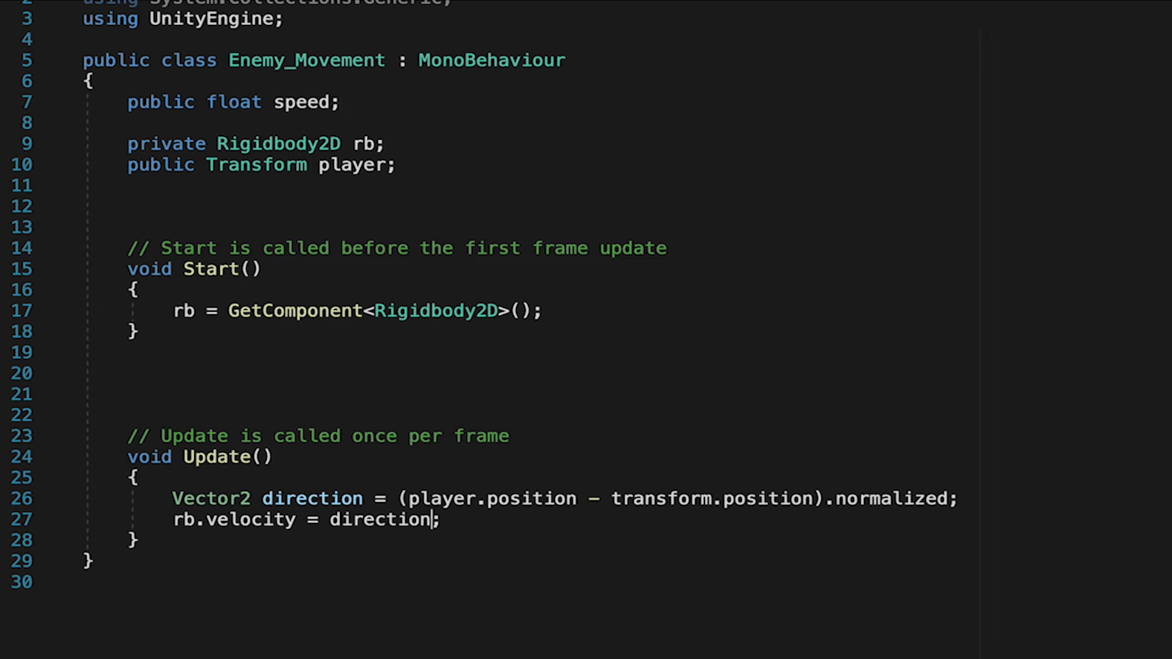
text(* speed)
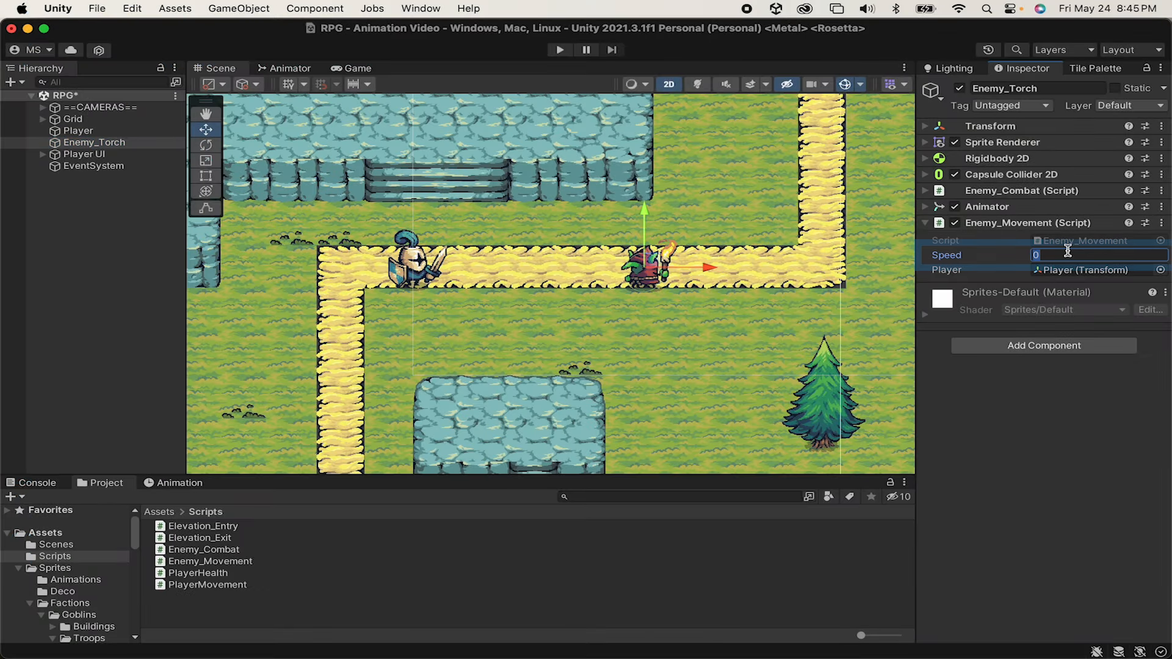
Enter 4 as Enemy_Torch's Enemy_Movement Speed value.
text(4)
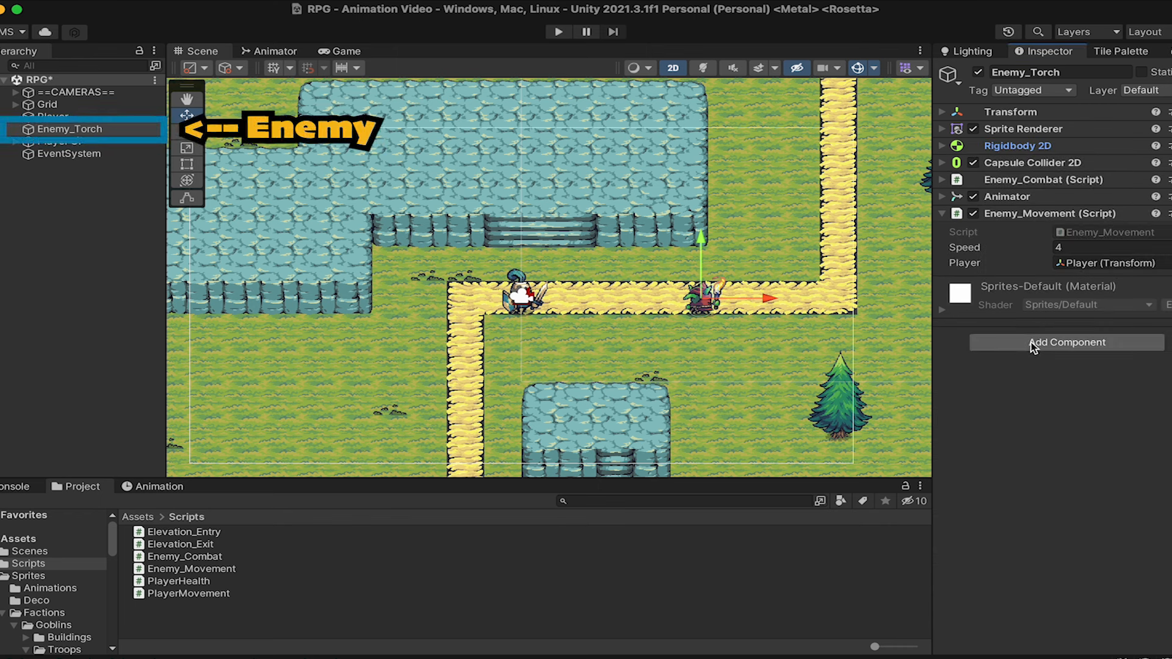
Add a Circle Collider 2D to Enemy_Torch and mark it Is Trigger as the aggro range.
click(1067, 342)
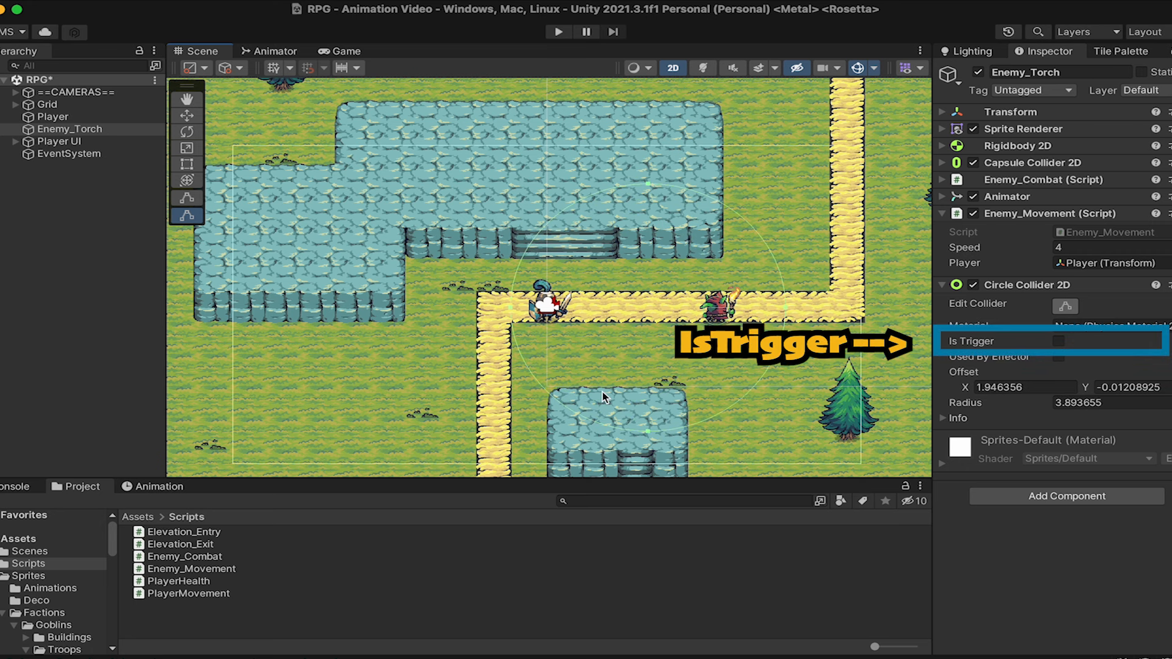
click(1059, 341)
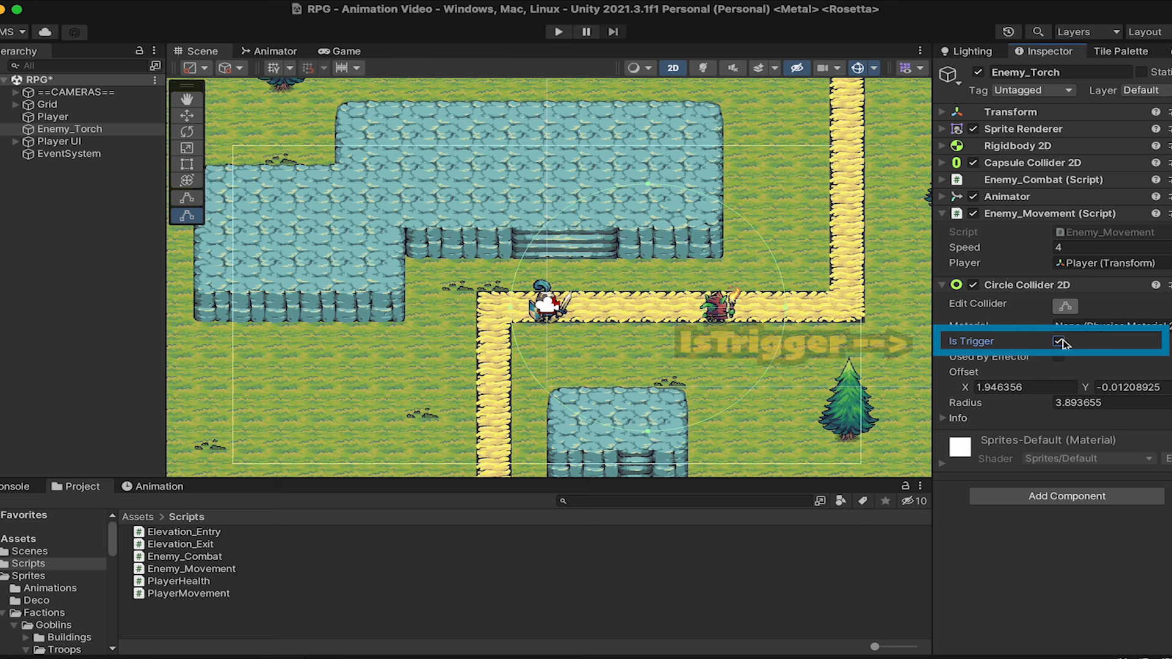
click(1059, 342)
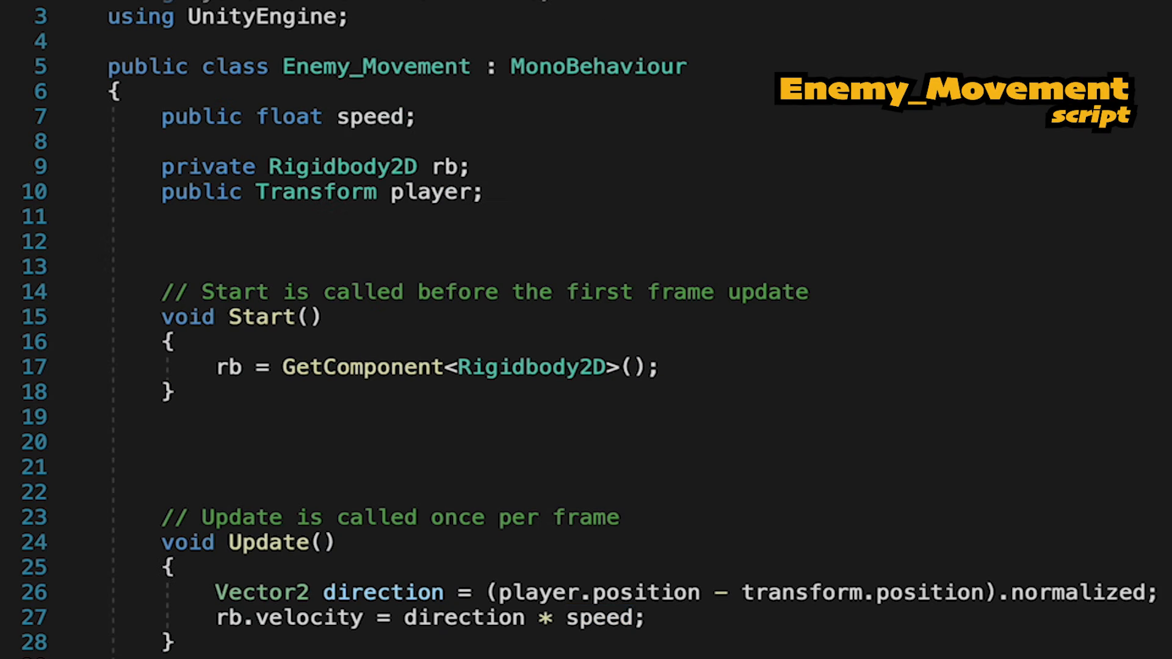
Add private bool isChasing and an OnTriggerEnter2D(Collider2D collision) handler setting isChasing = true.
text(OnTr)
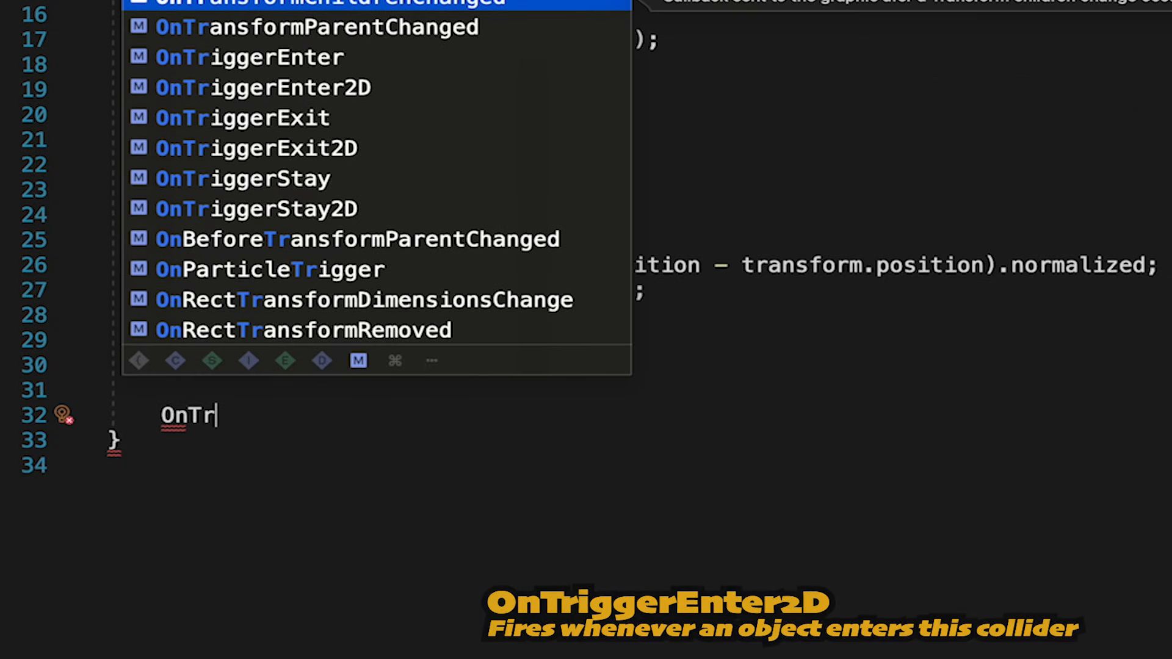
text(iggerEnter2D(Collider2D collision)
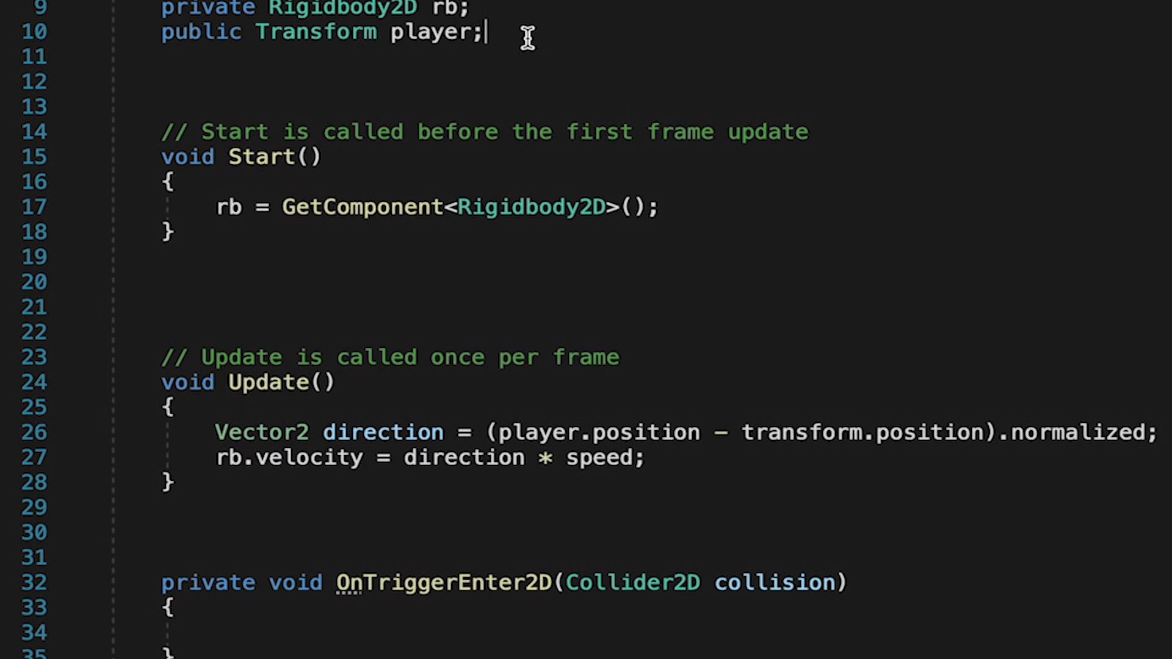
text(private)
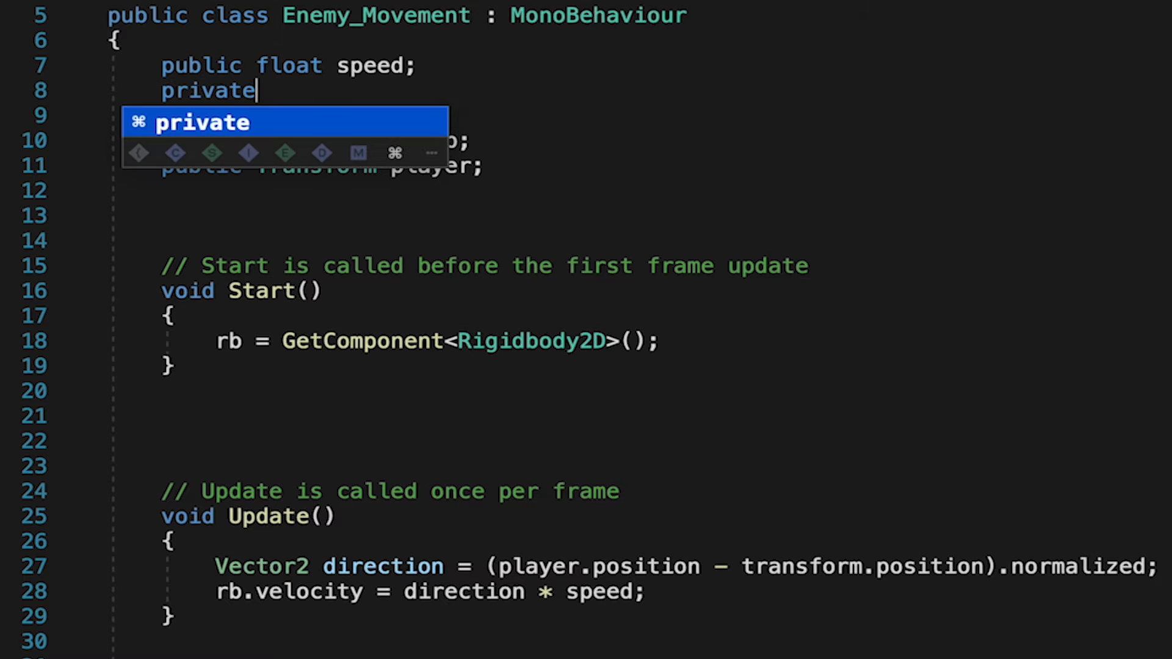
text(bool isChas)
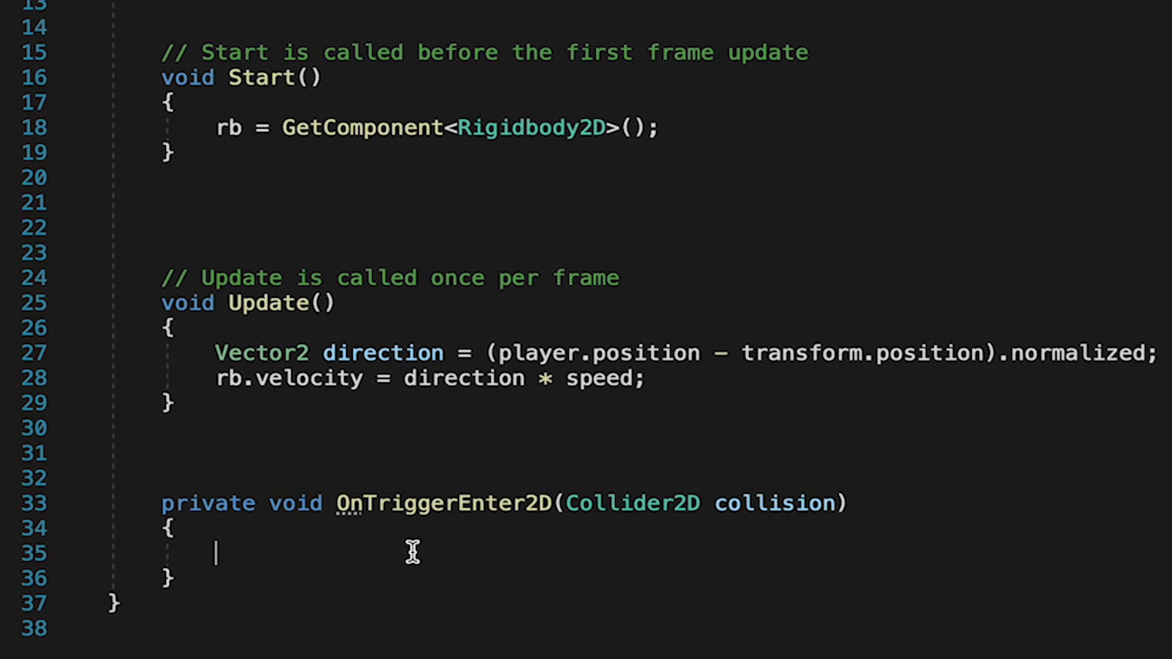
text(isChasing = true;)
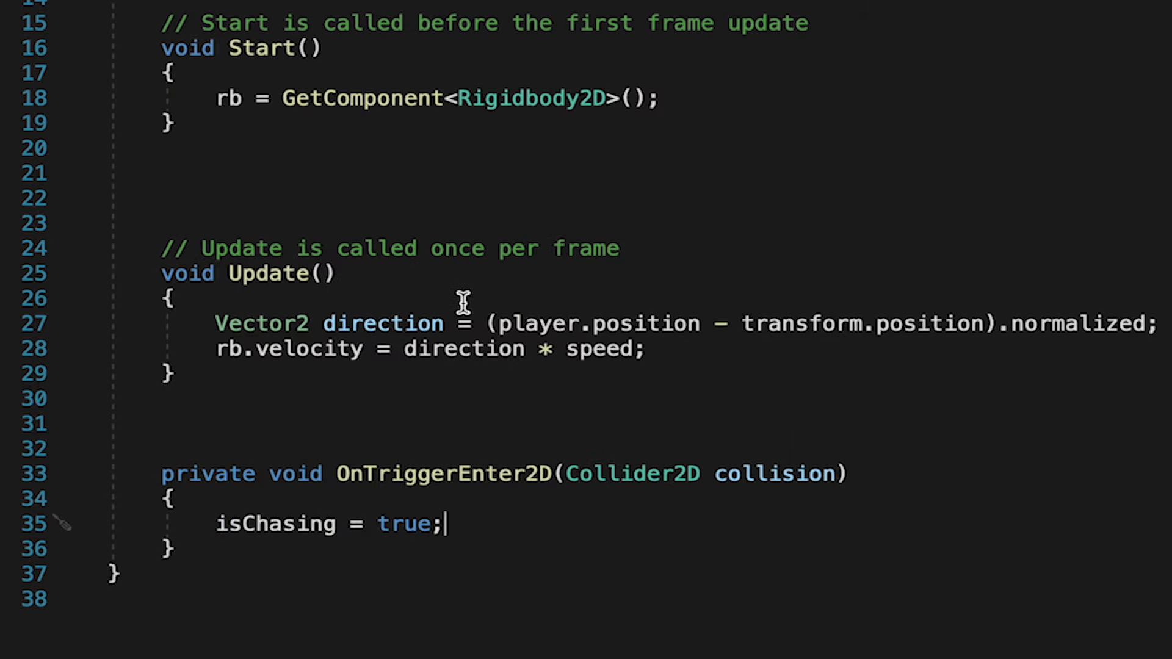
key(Enter)
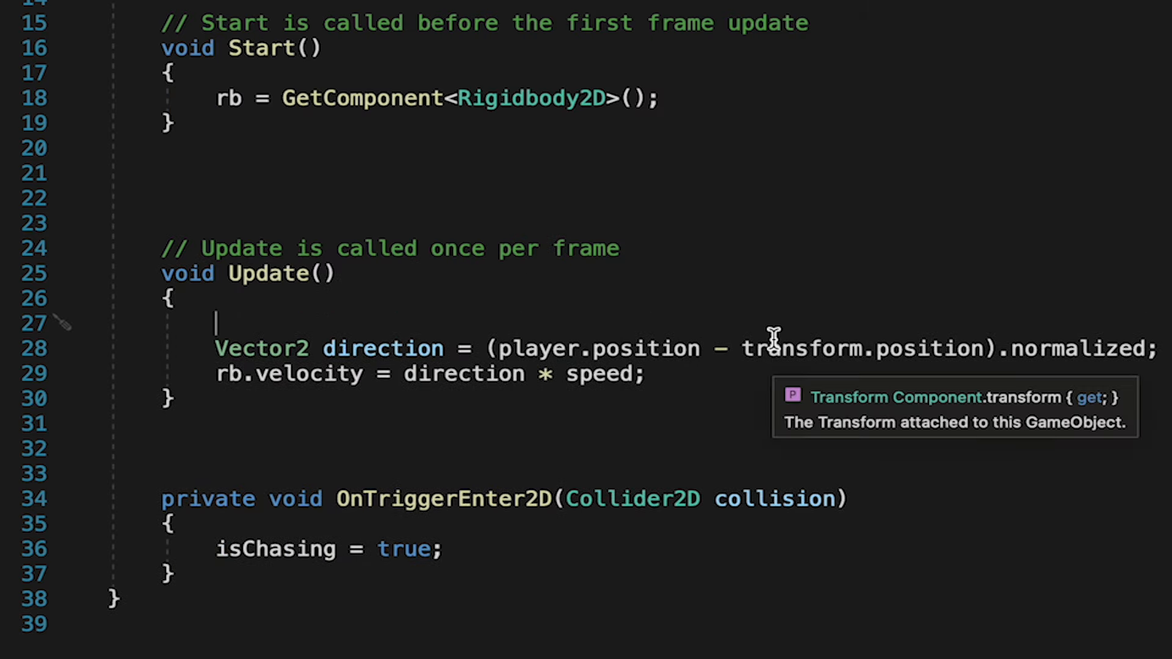
Guard Update's movement with if(isChasing == true) and start an OnTriggerExit2D handler setting isChasing = false.
text(if(isChasing ))
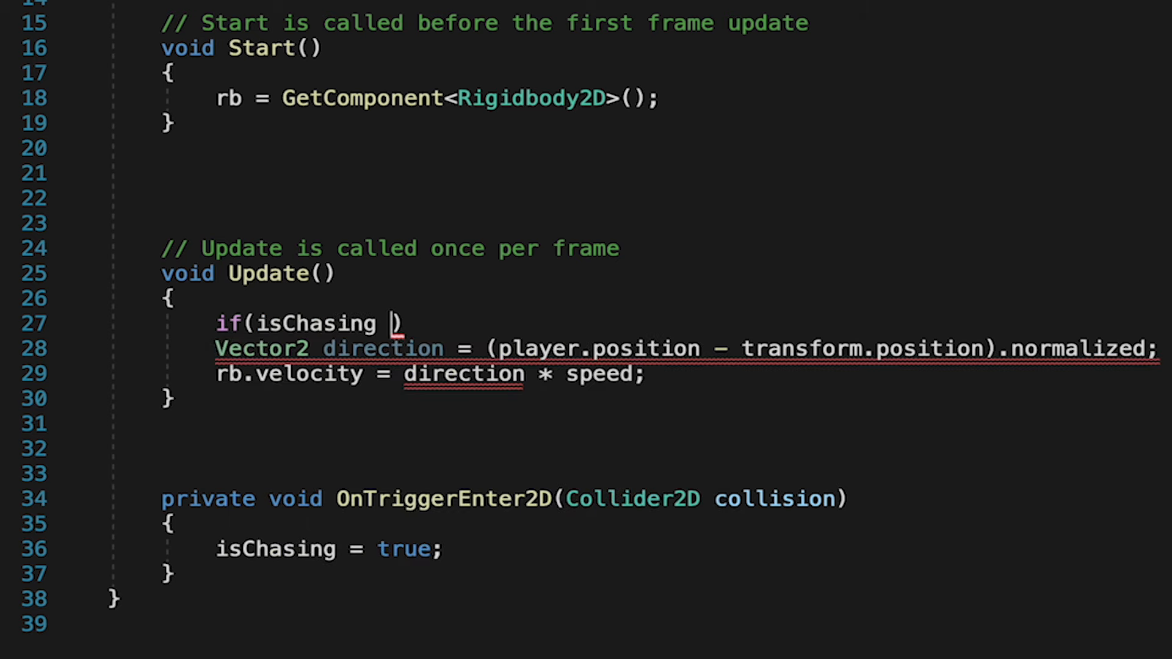
text(== true)
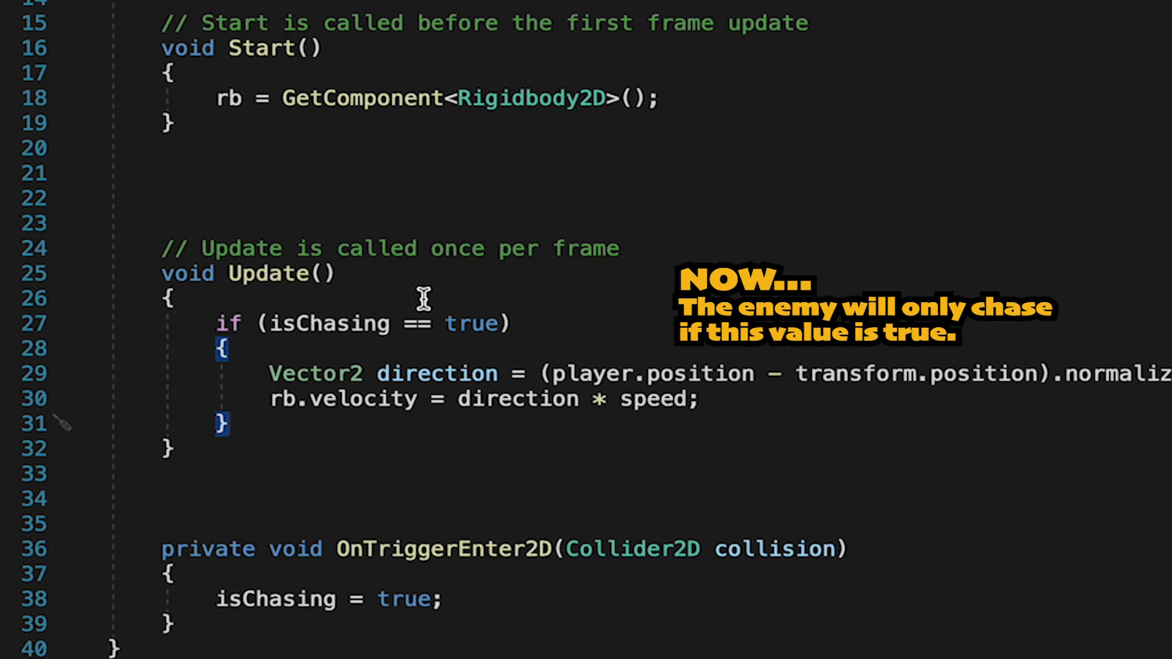
scroll(down, 3)
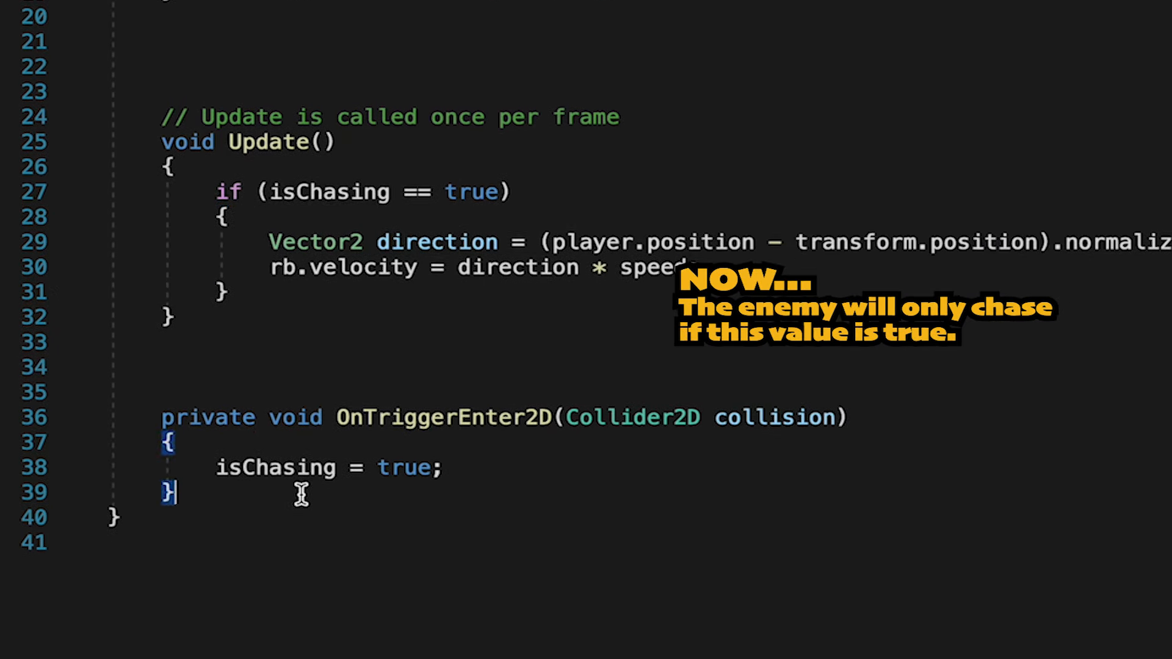
text(OnTriggerExit2D(Collider2D collision)
text(isChasing = false;)
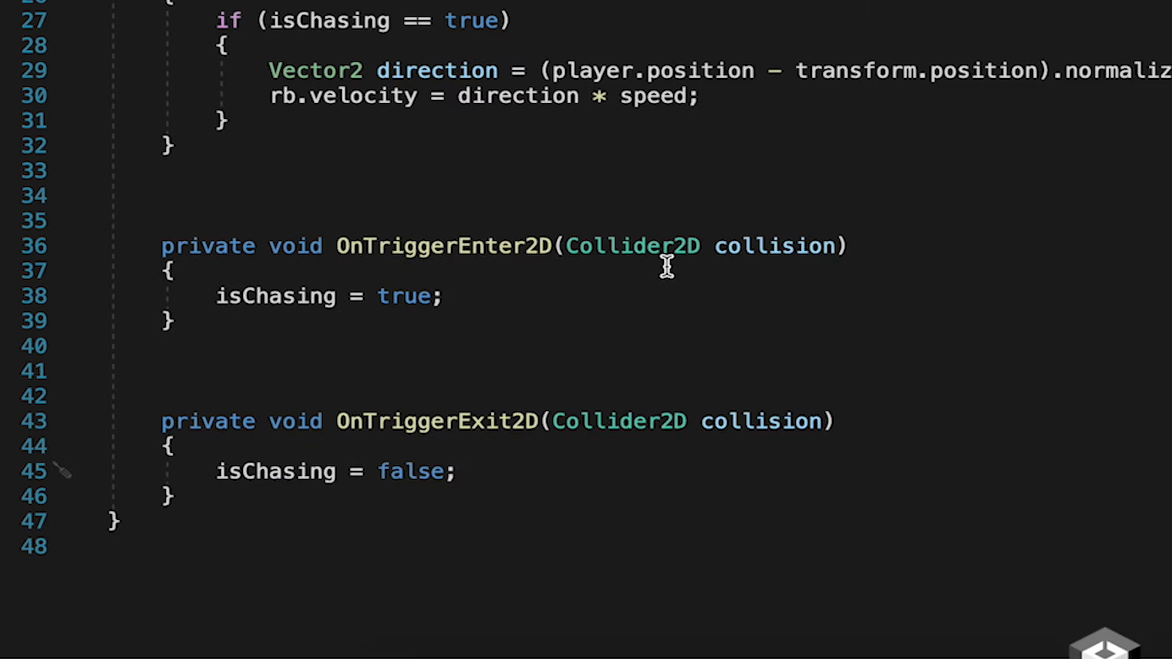
mouse_move(390, 90)
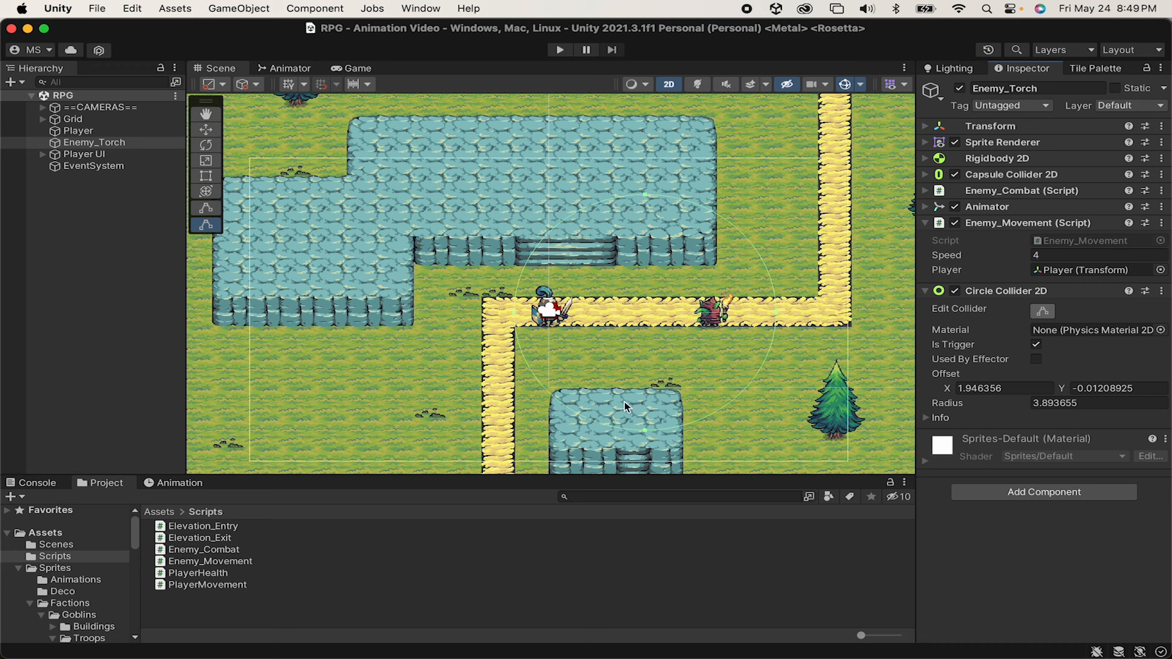
mouse_move(730, 267)
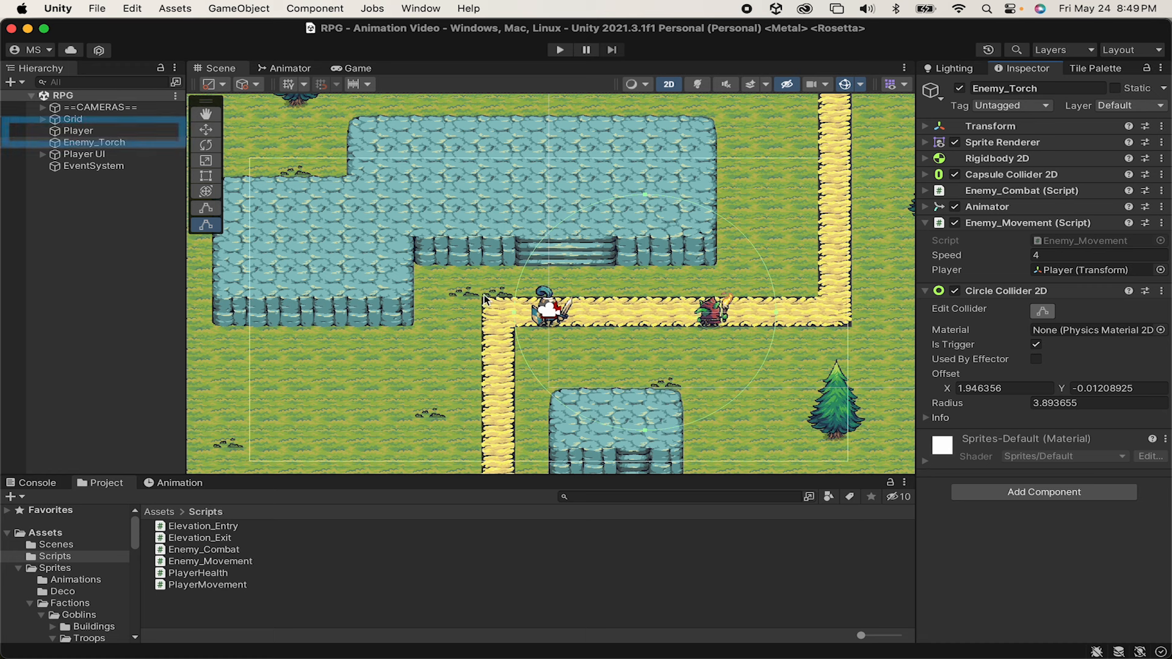
Assign the Player tag to the Player object in the Inspector.
click(77, 130)
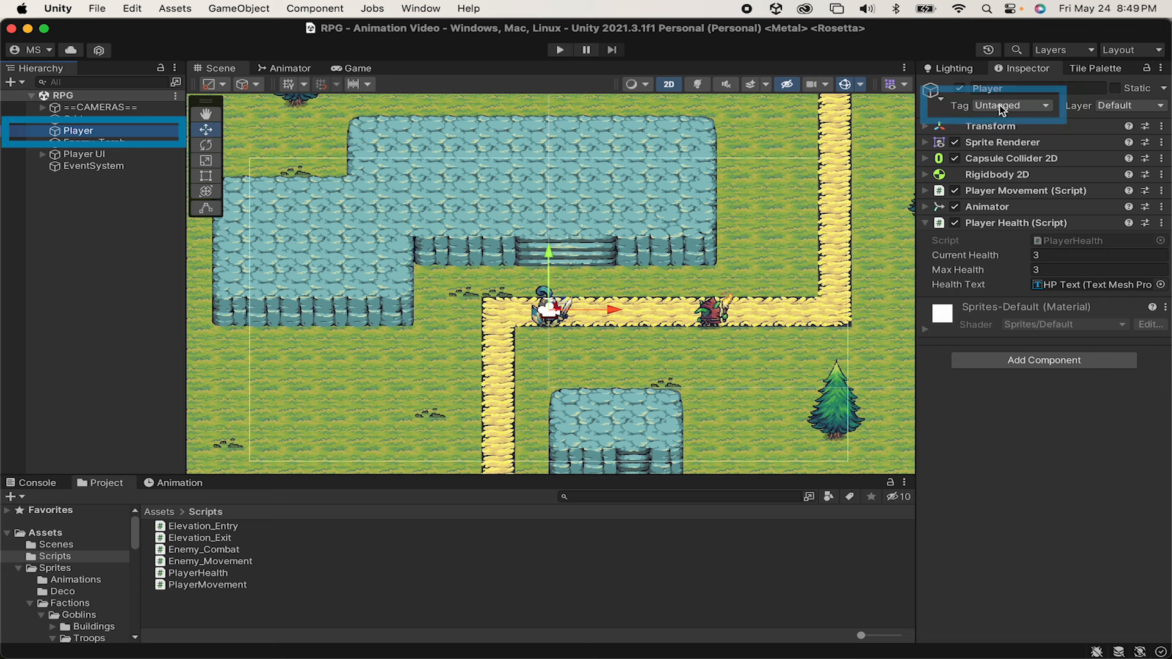
click(1011, 105)
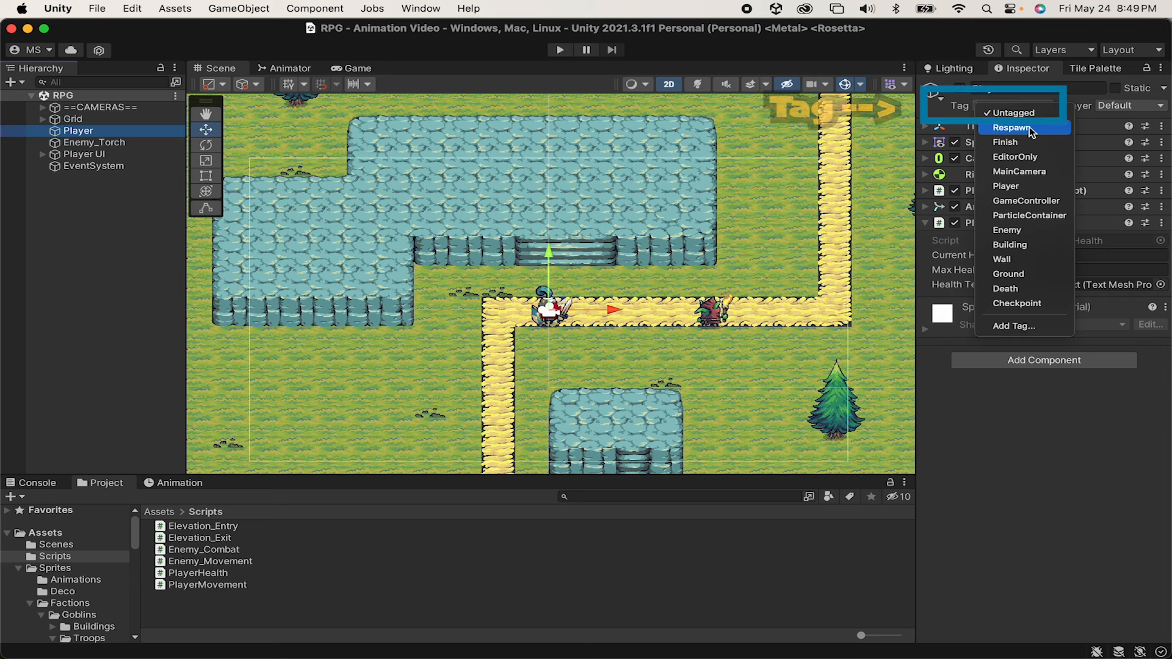
click(1006, 187)
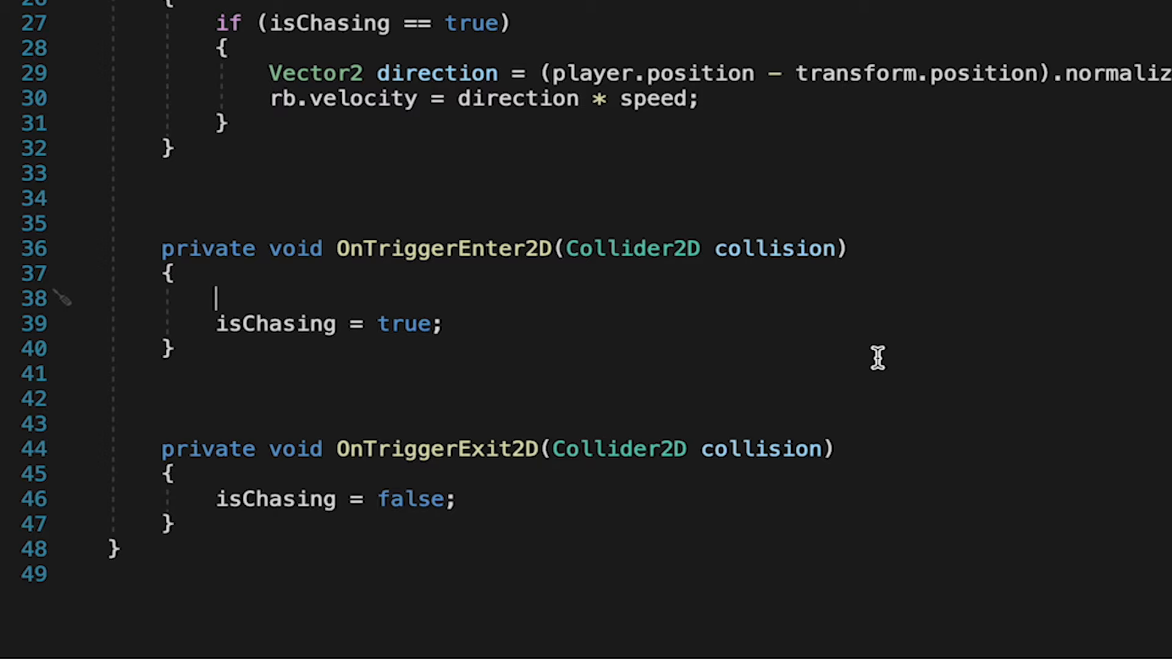
Guard the isChasing changes with if (collision.gameObject.tag == "Player").
text(if(collision.gameObject.tag)
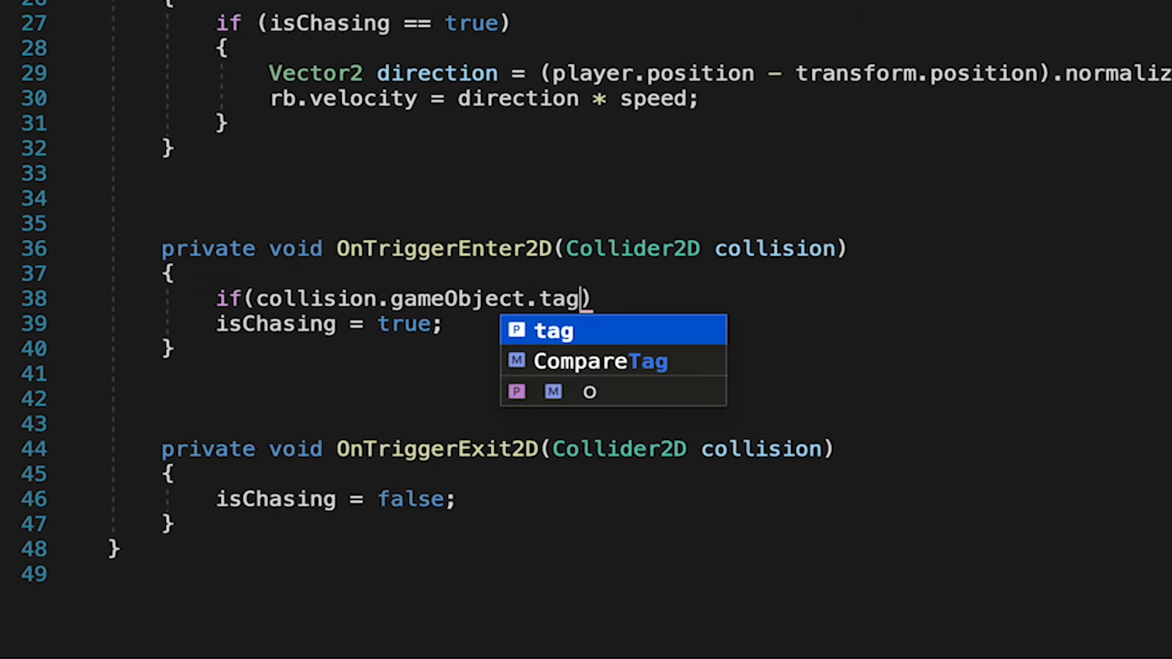
text(== "")
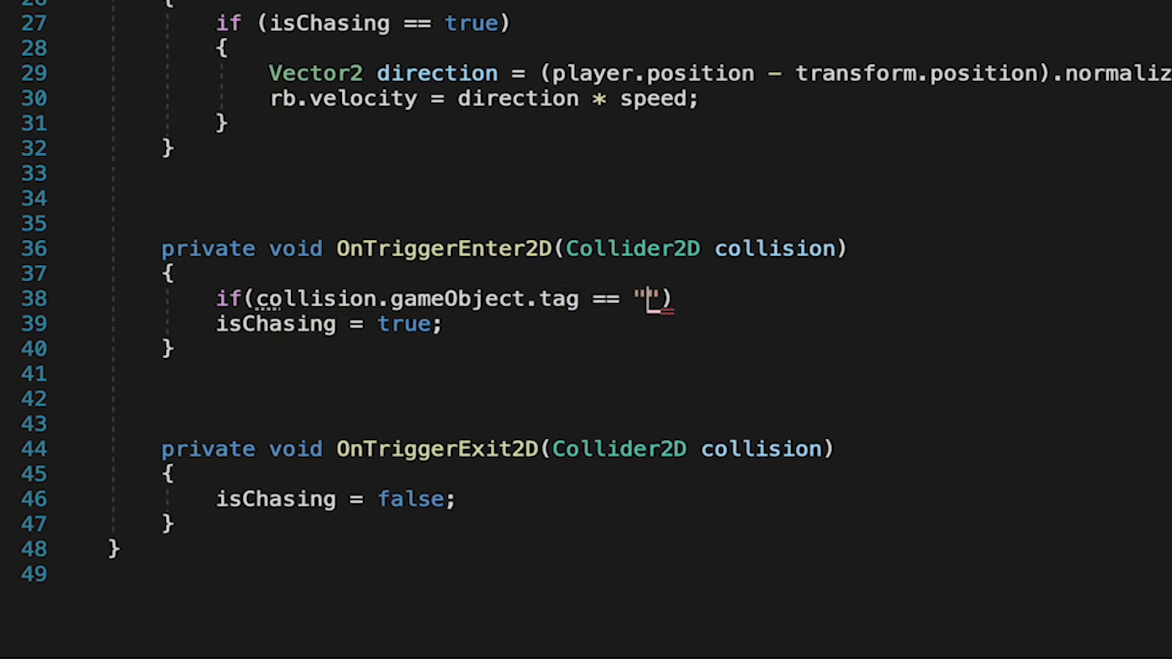
text(Player)
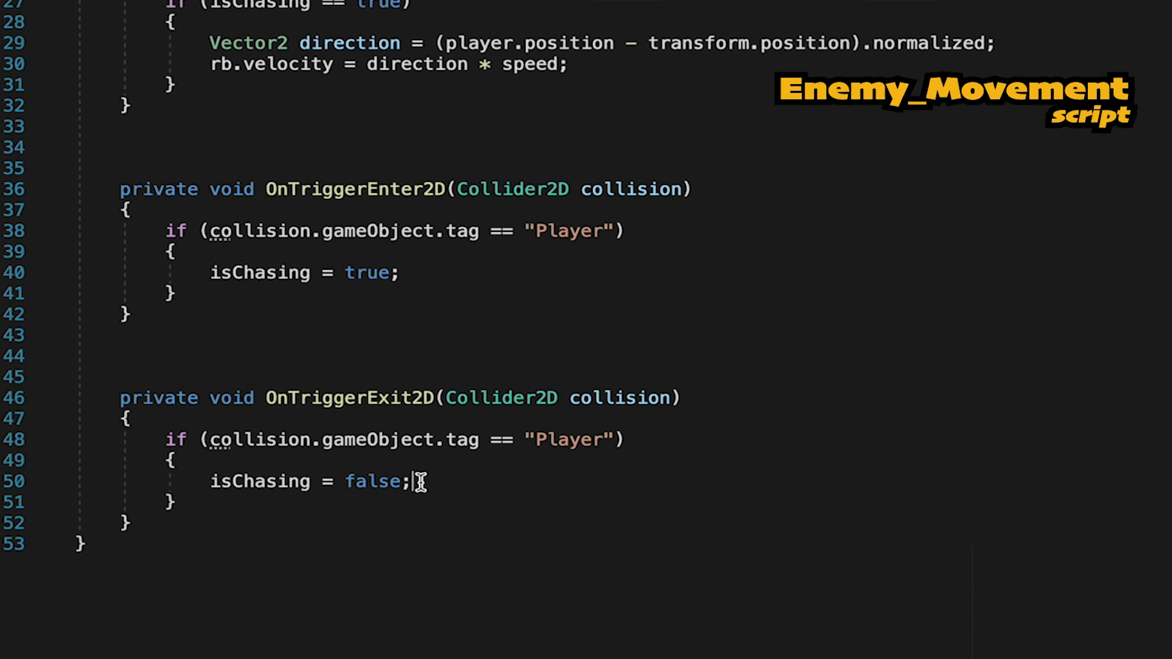
Add rb.velocity = Vector2.zero; in OnTriggerExit2D and check the Player field reference in Unity.
text(rb.velocity)
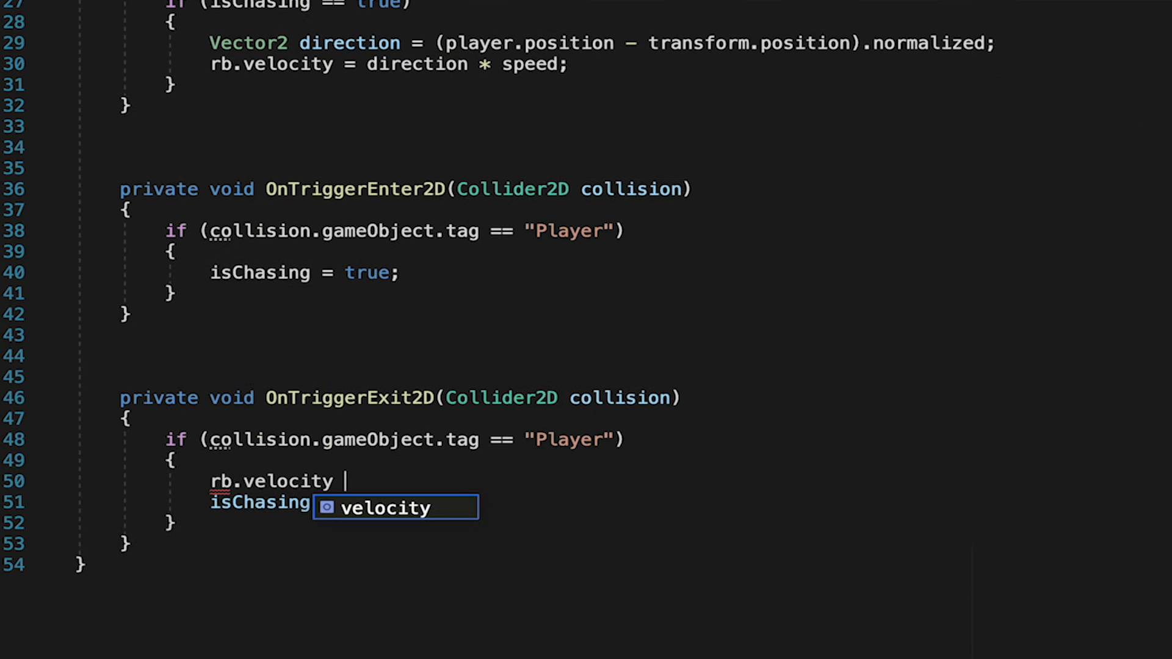
text(= Vector2.zero;)
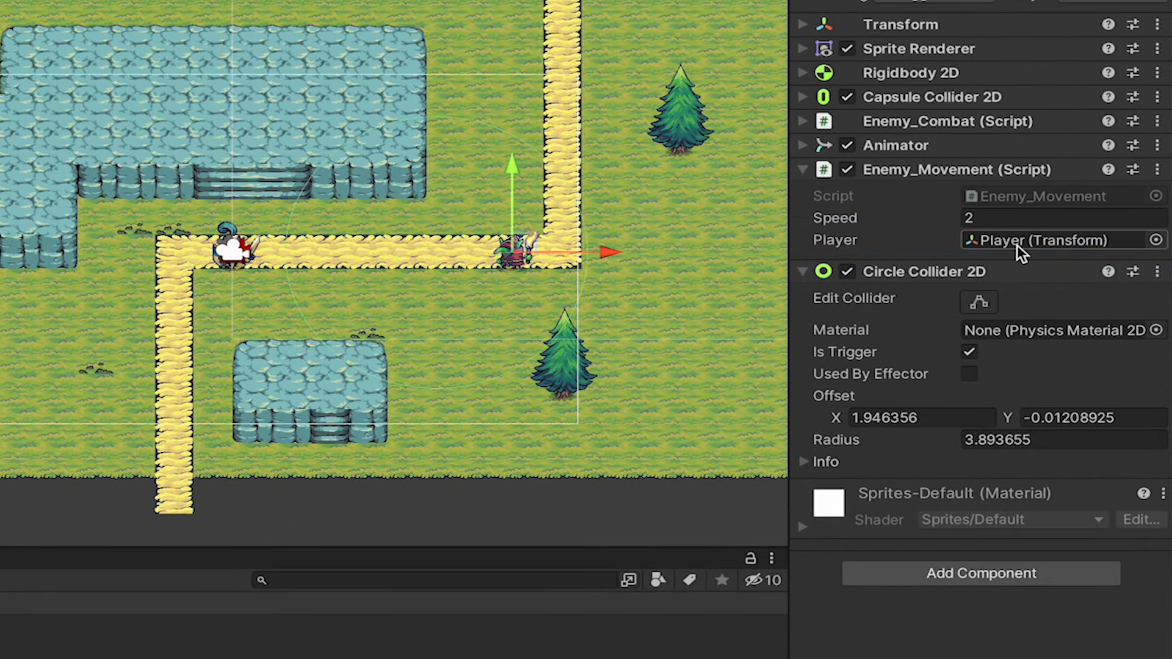
click(803, 271)
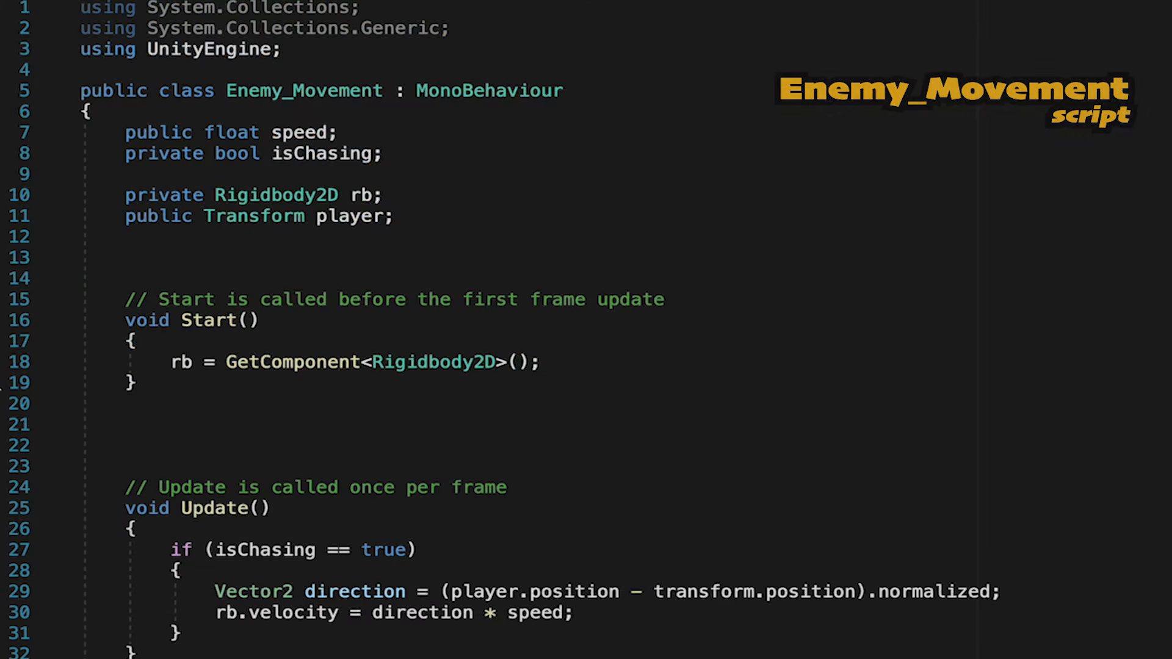
Make the Transform player field private instead of public.
double_click(158, 216)
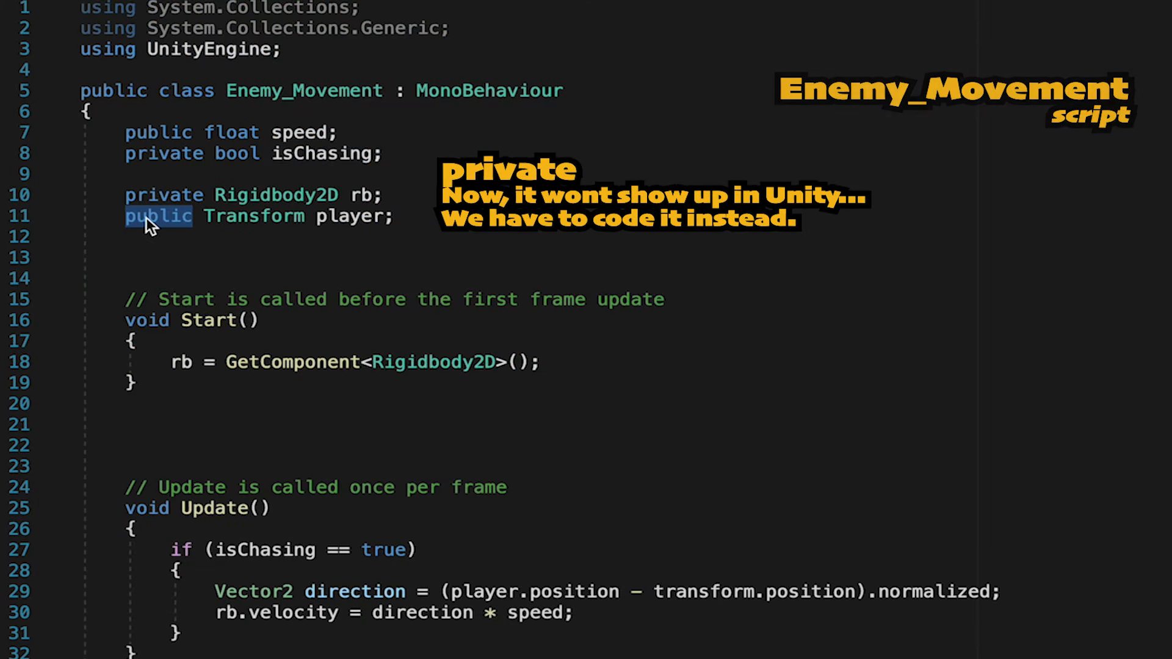
text(private)
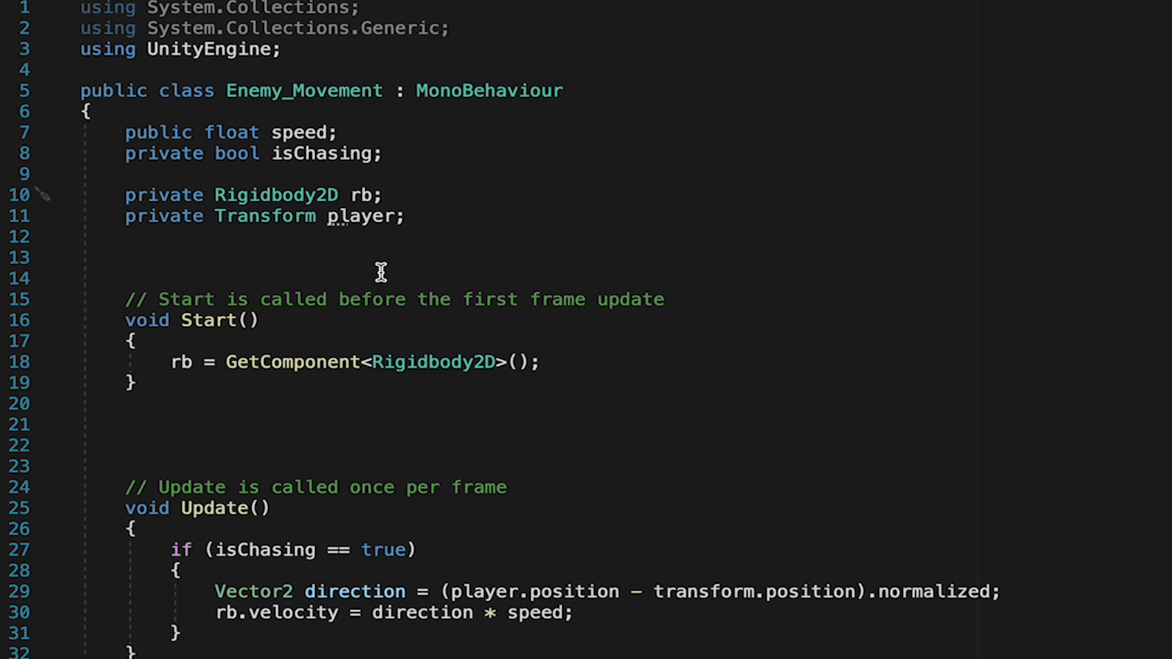
mouse_move(374, 238)
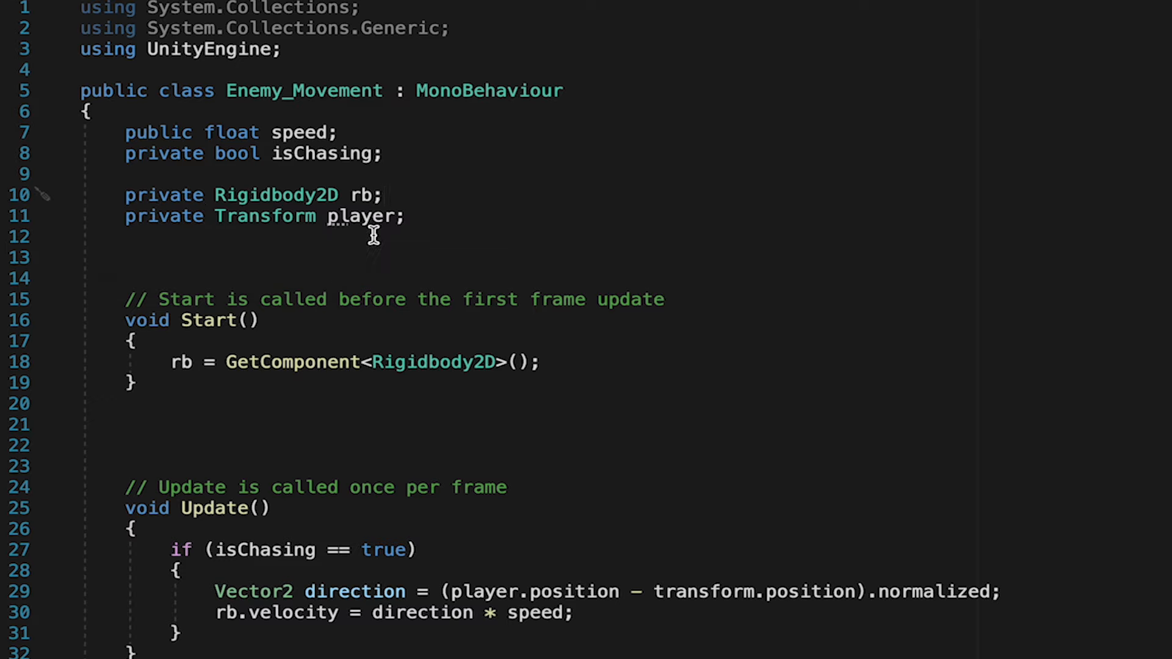
scroll(down, 3)
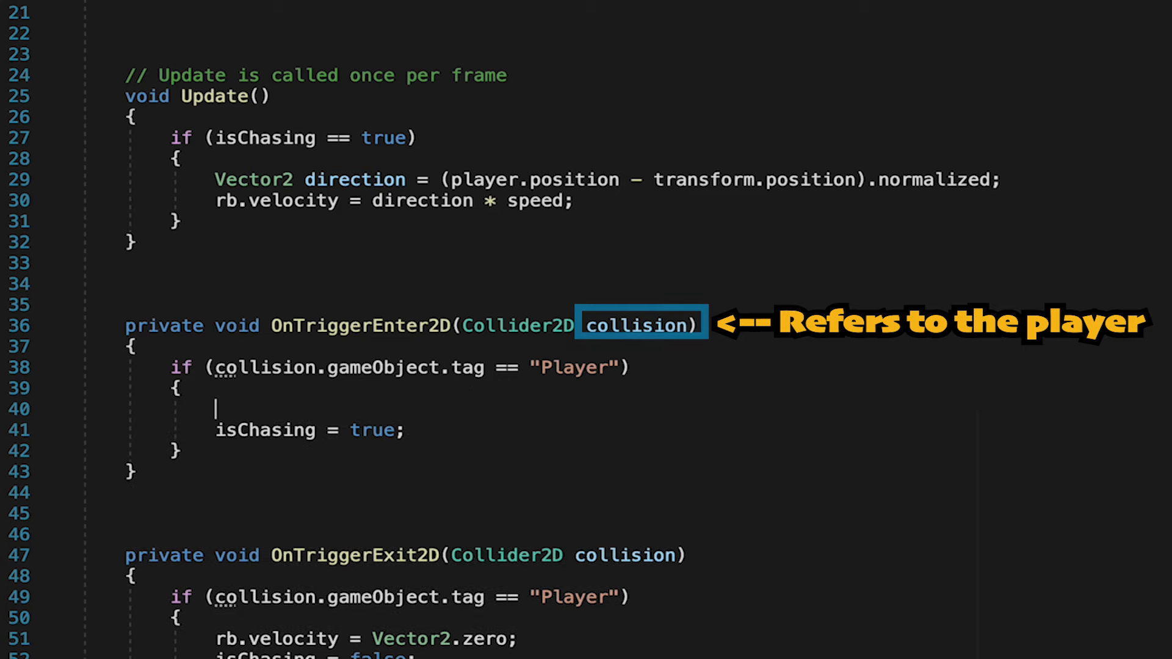
In OnTriggerEnter2D set player = collision.transform when player == null.
text(player = collision.)
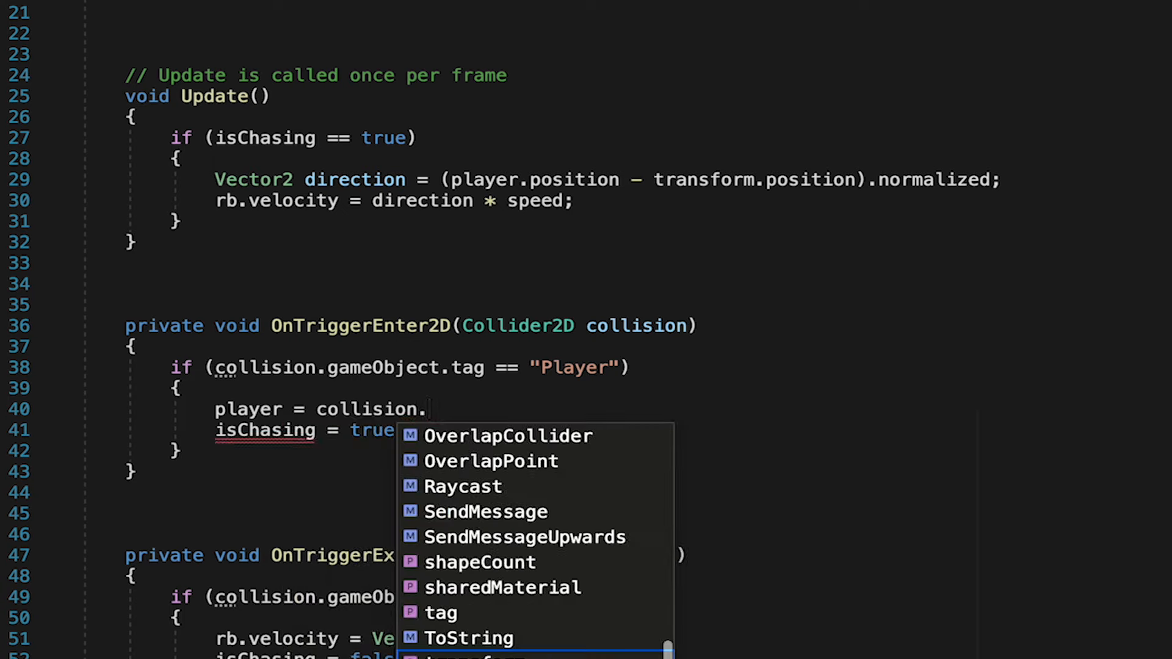
text(transform;)
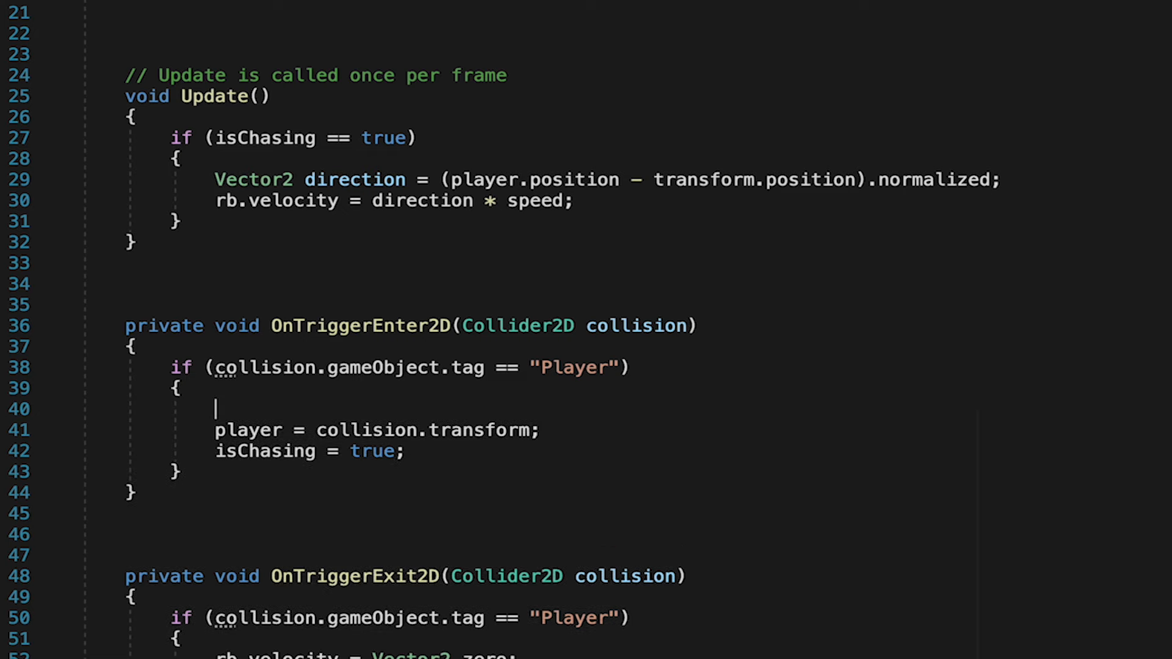
text(if()
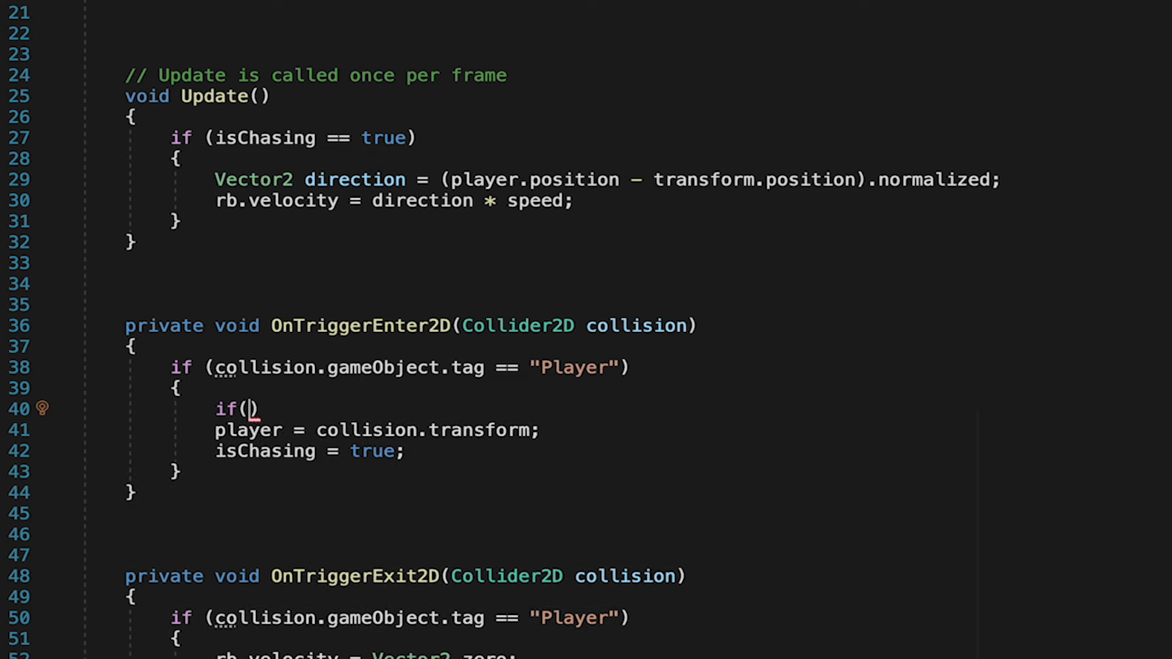
text(player == null)
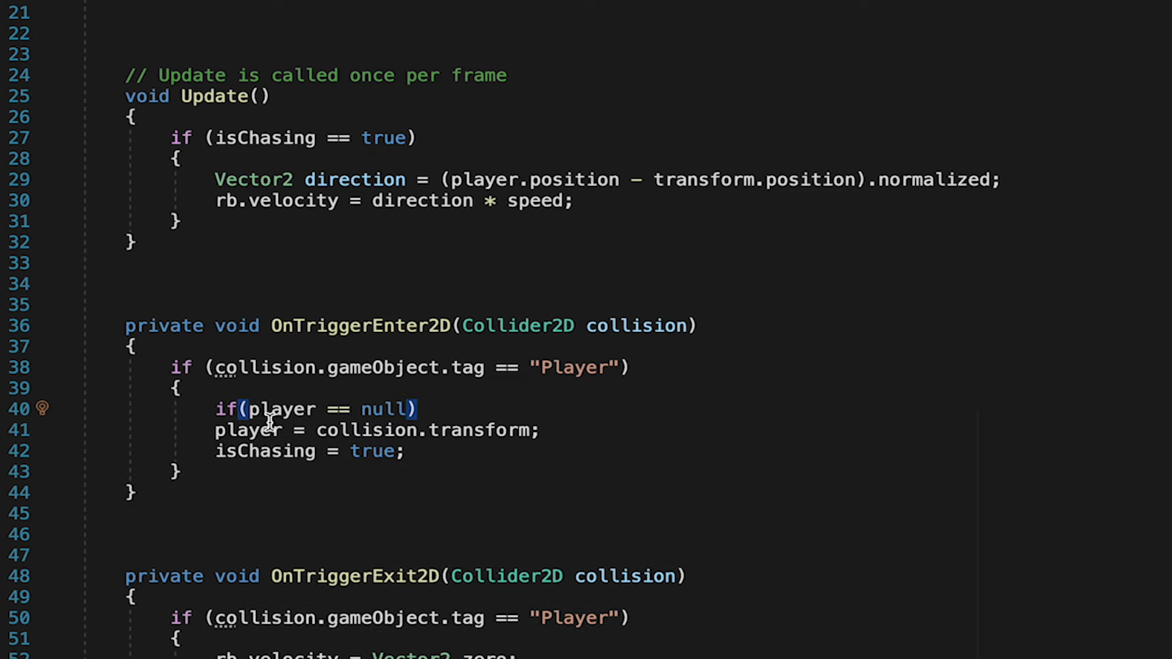